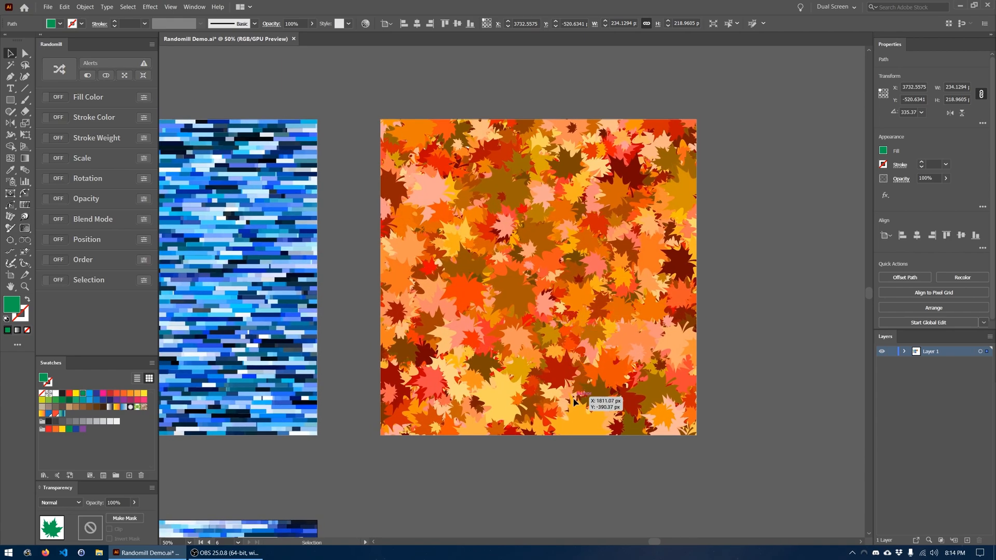
mouse_move(587, 473)
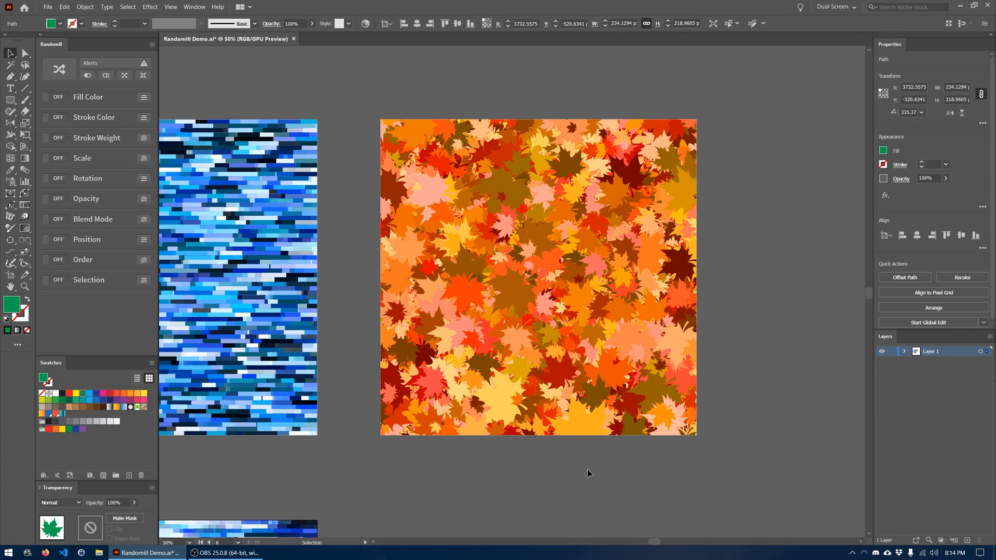
mouse_move(151, 338)
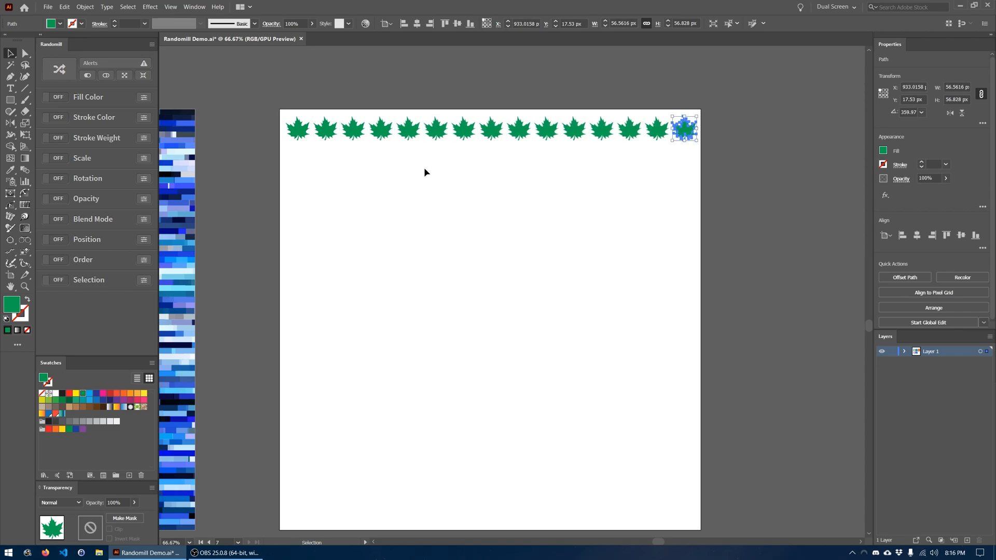
key(ctrl+a)
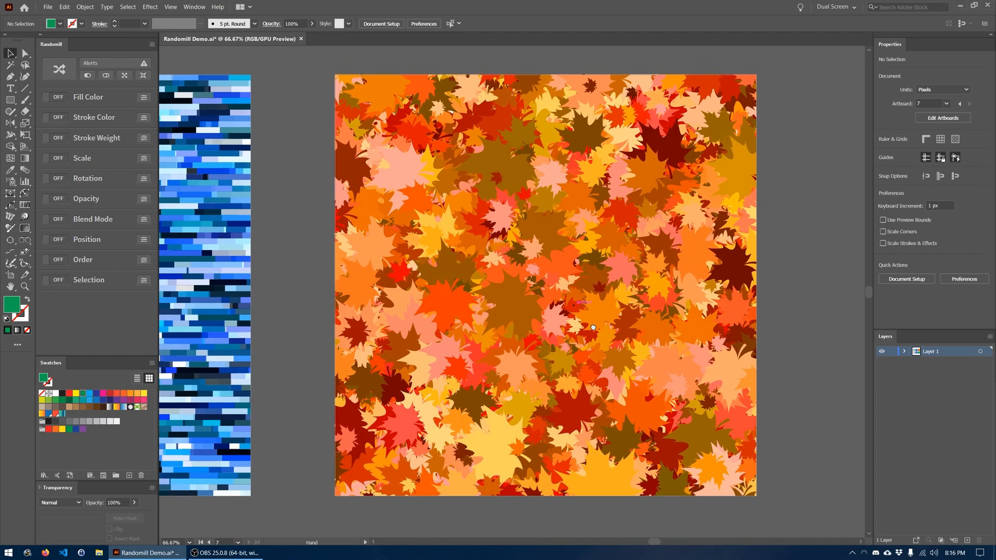
mouse_move(624, 165)
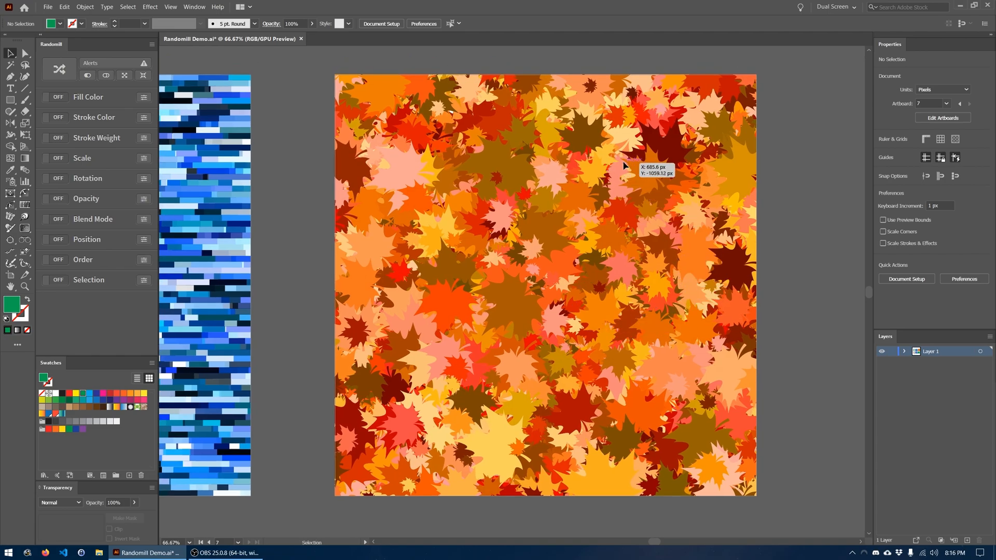
mouse_move(582, 251)
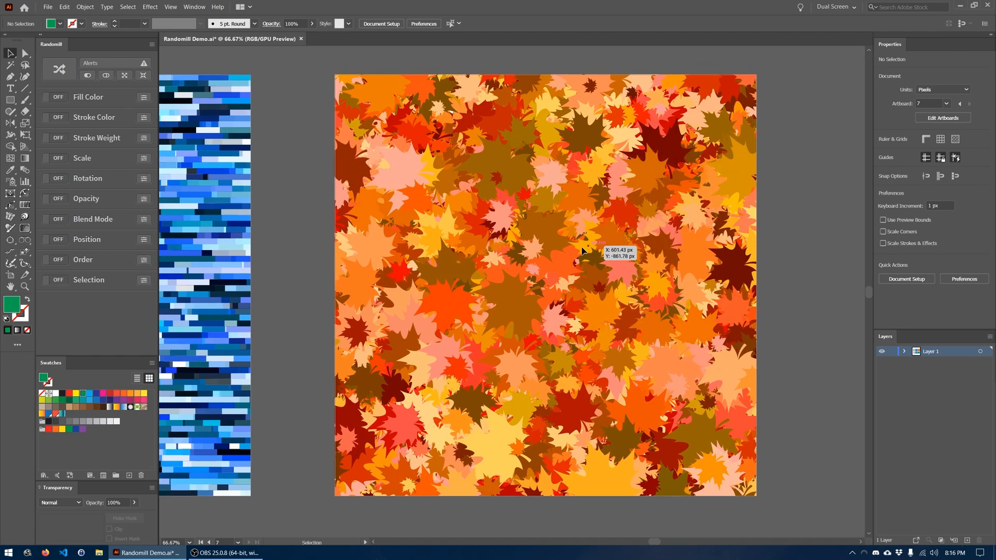
mouse_move(700, 229)
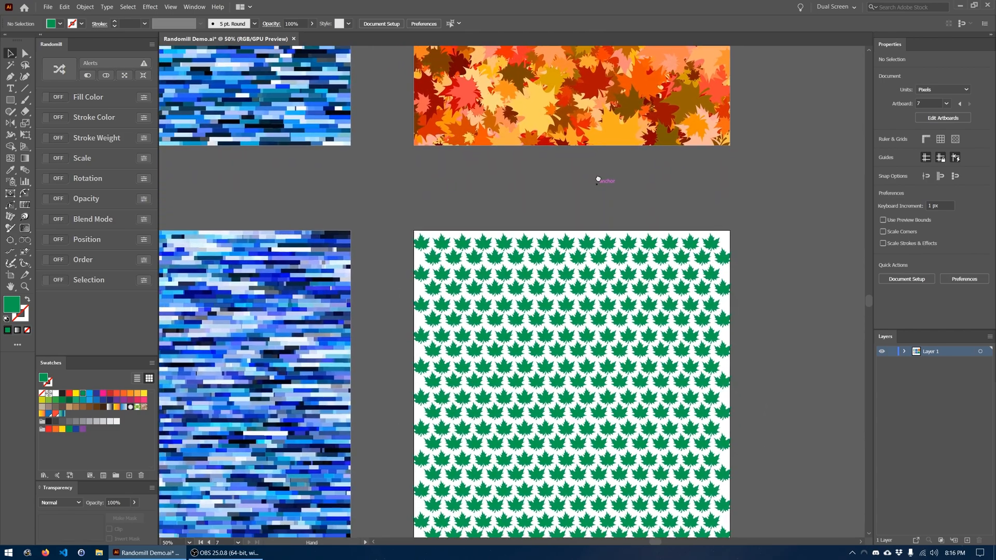
Step: Scroll the canvas down to the artboard tiled with green maple leaves
scroll(down, 3)
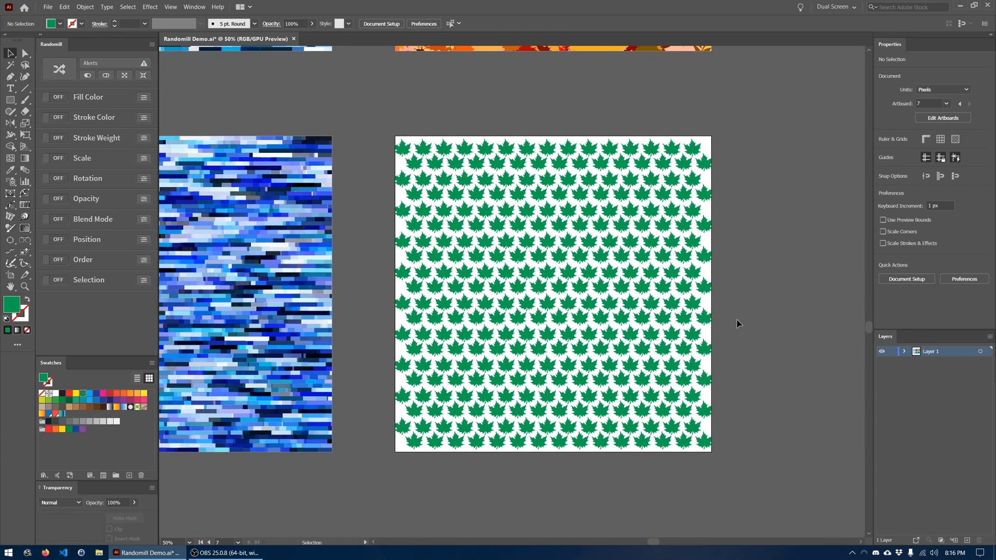
mouse_move(760, 258)
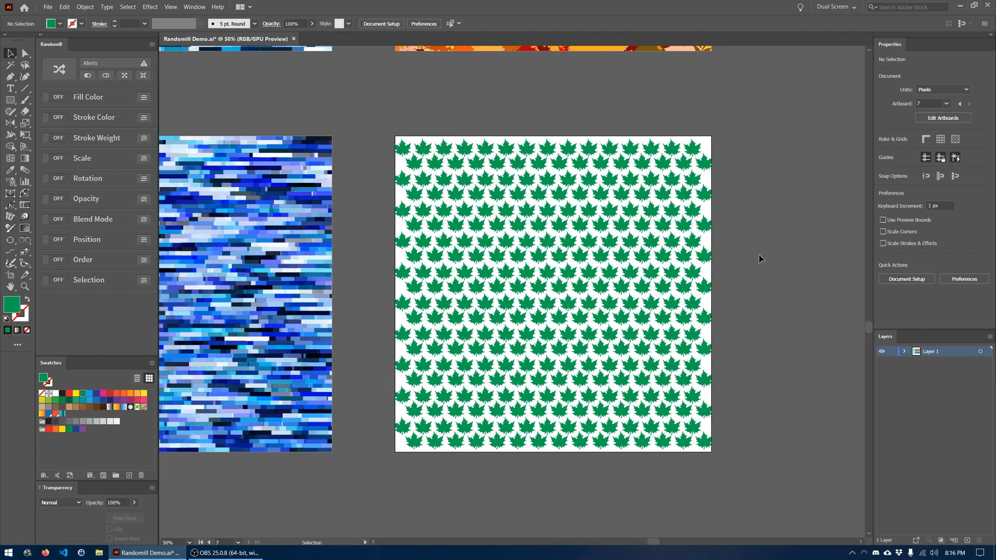
mouse_move(765, 139)
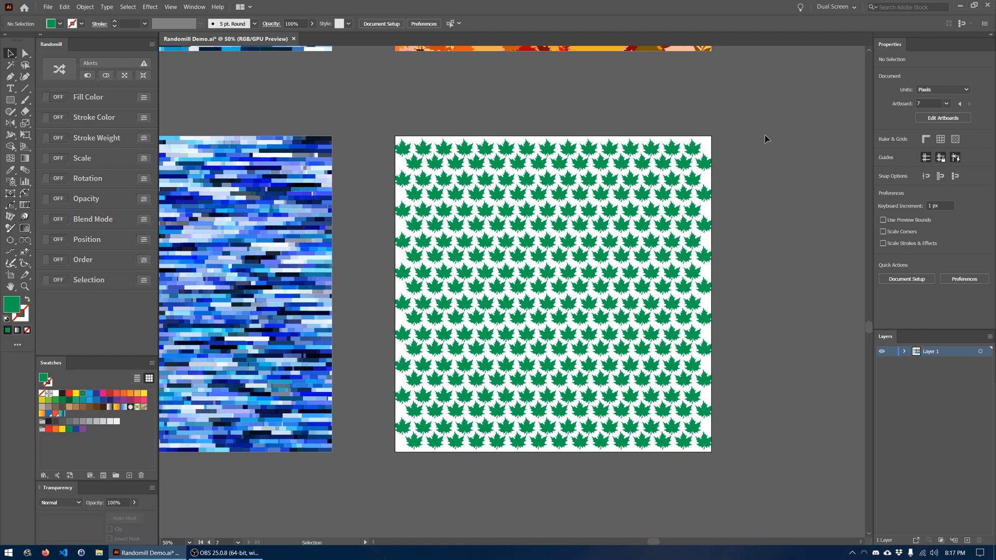
mouse_move(399, 478)
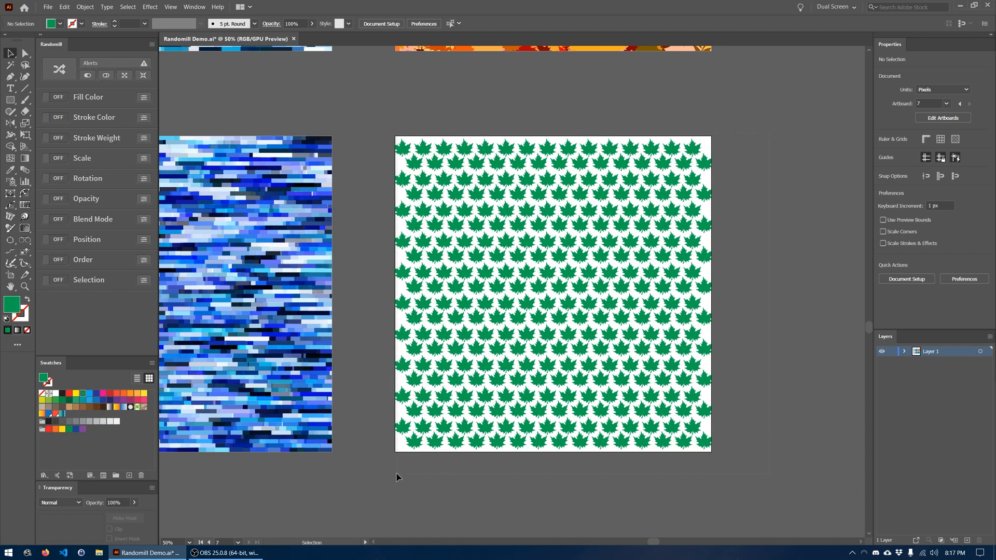
Step: Select all leaves and set Randomill Fill Color to hue 0–46, saturation 95–100, lightness 30–70
click(150, 45)
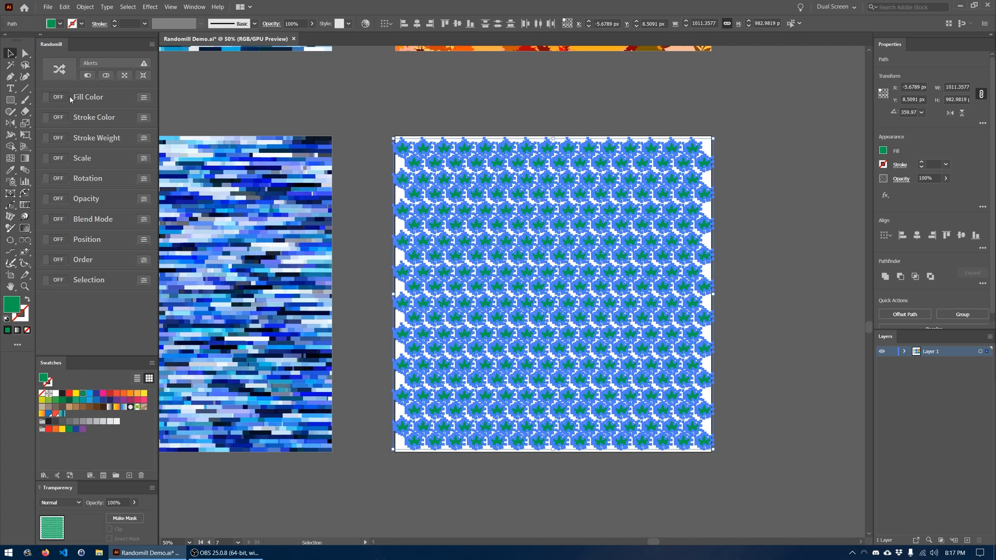
click(52, 97)
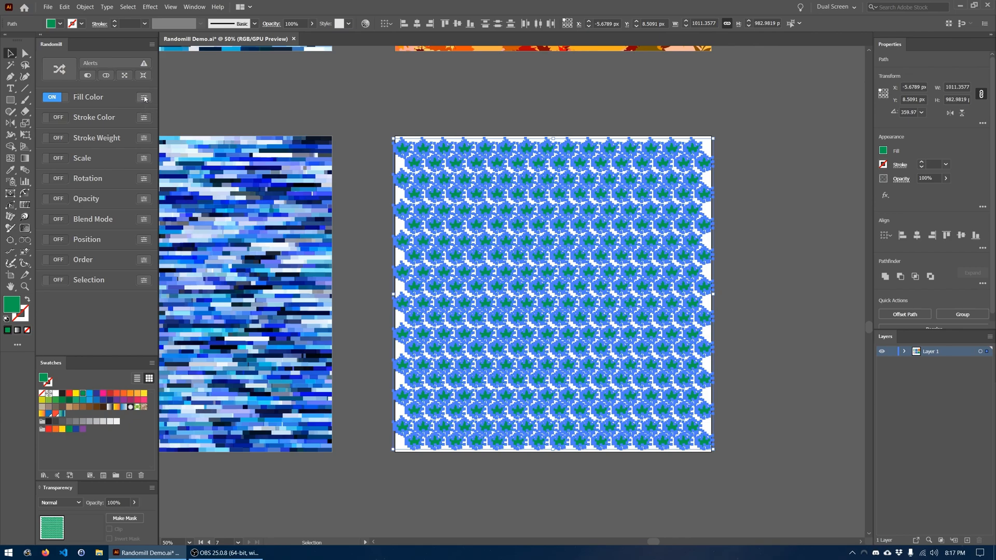
click(137, 97)
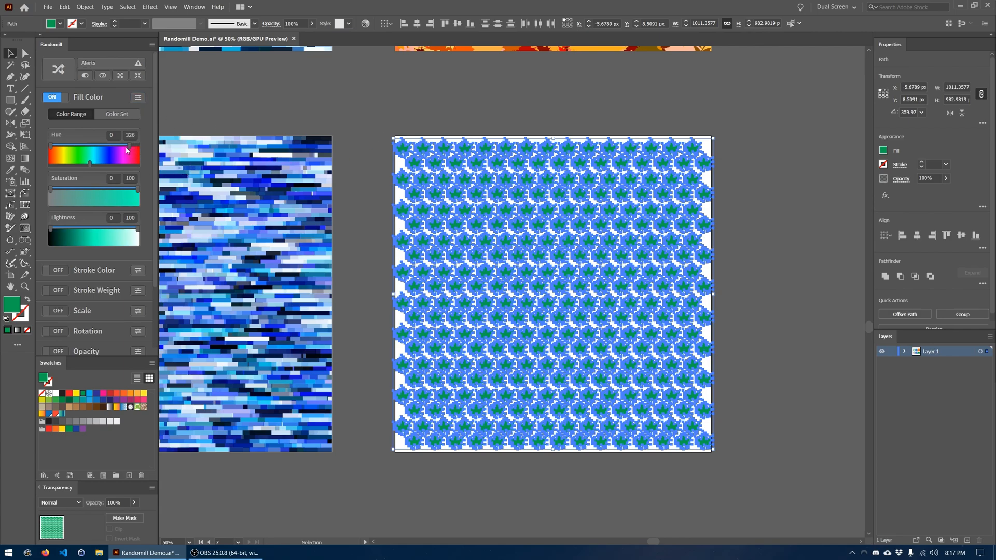
drag(128, 147, 64, 148)
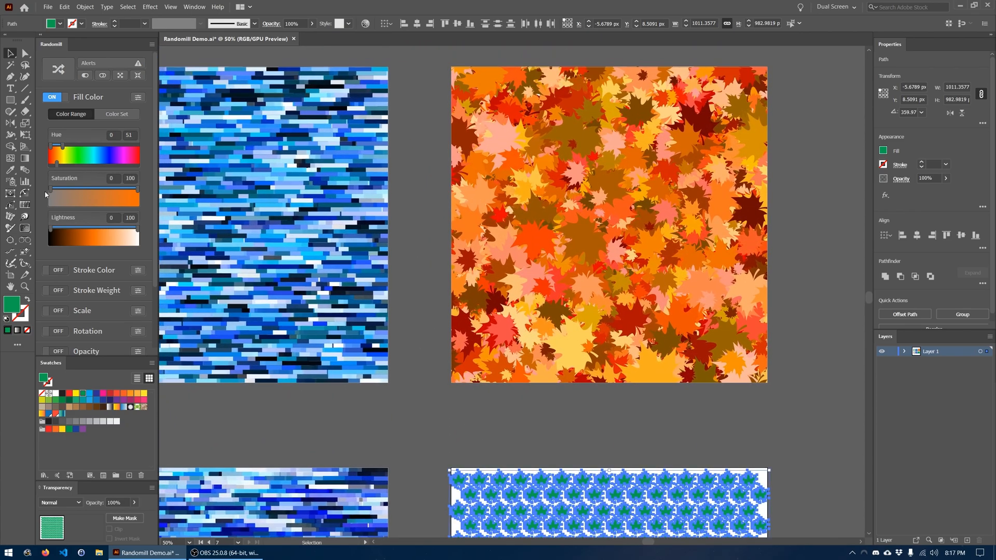
mouse_move(57, 148)
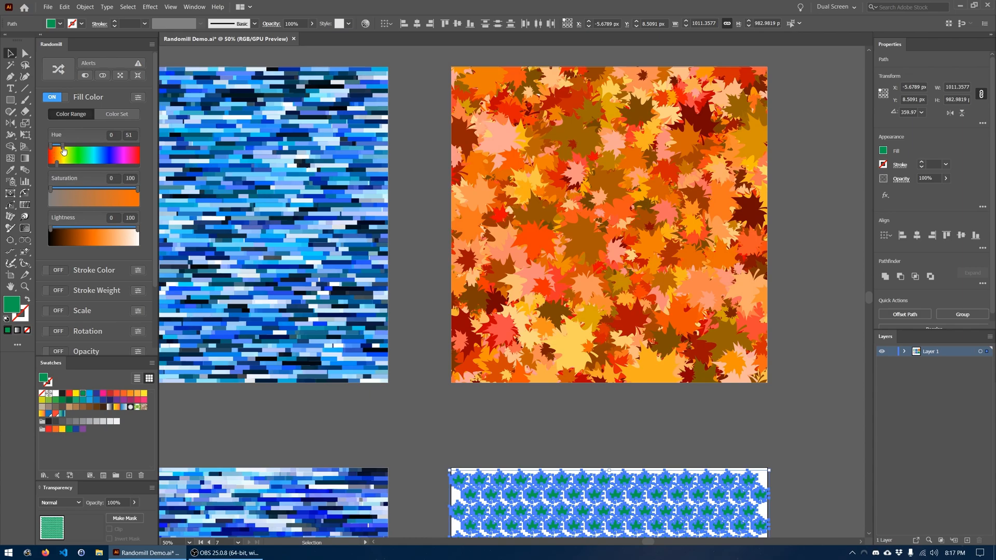
drag(57, 151, 59, 147)
text(95)
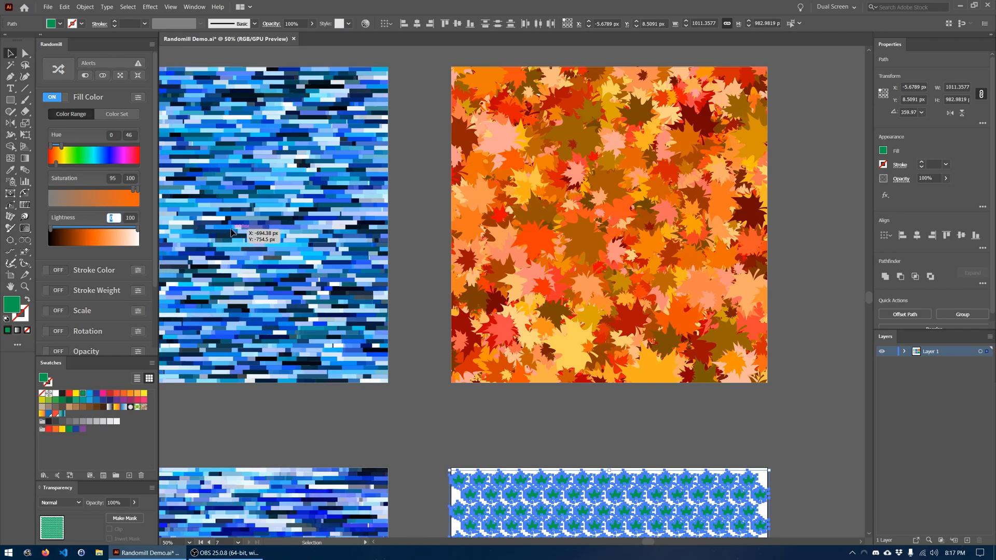
mouse_move(113, 232)
text(30)
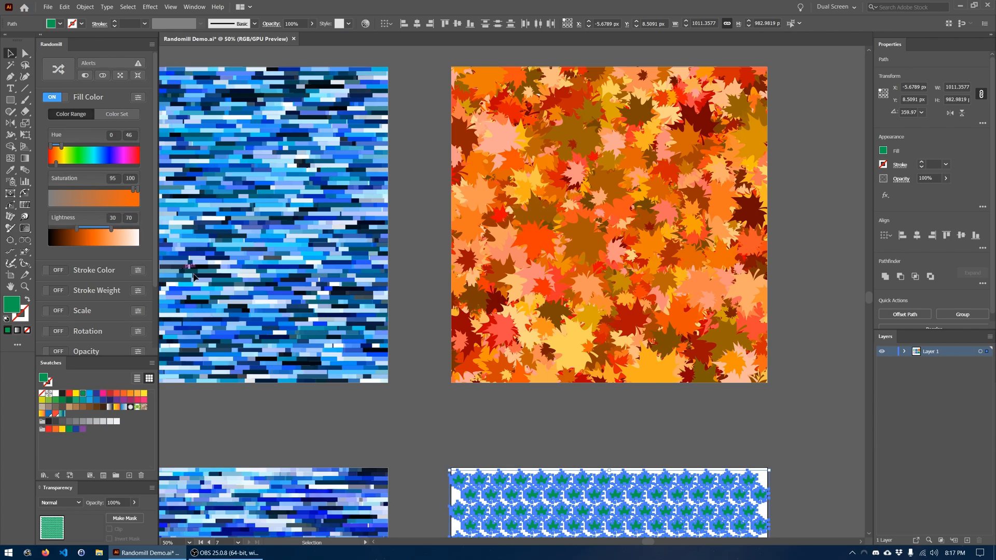
mouse_move(509, 415)
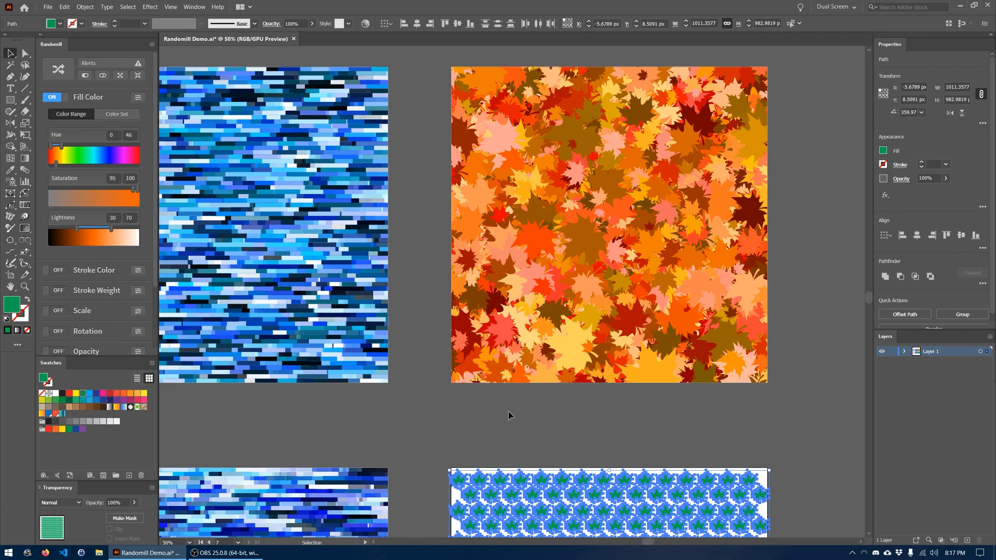
scroll(down, 3)
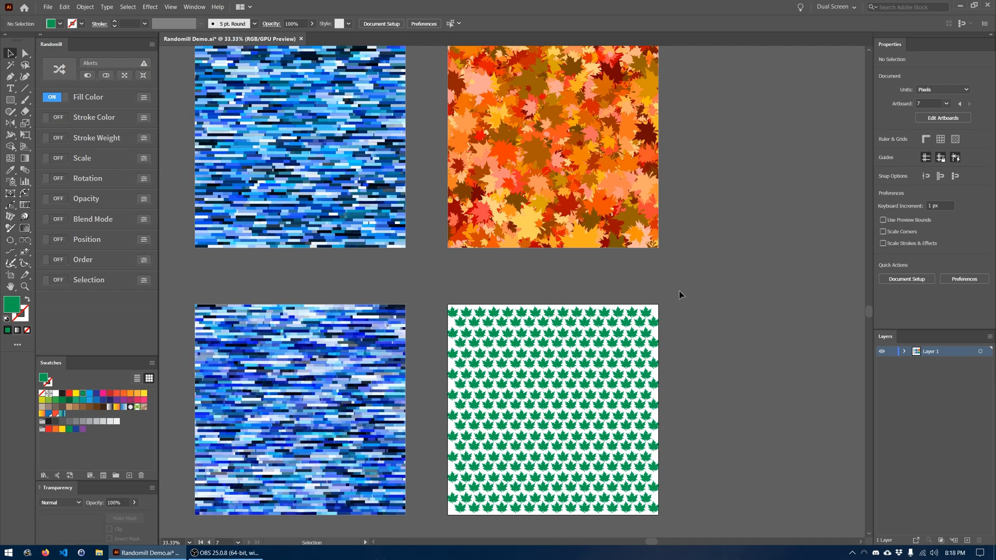
Step: Enable Randomill Scale and confirm its range is Minimum 50% to Maximum 200%
scroll(up, 3)
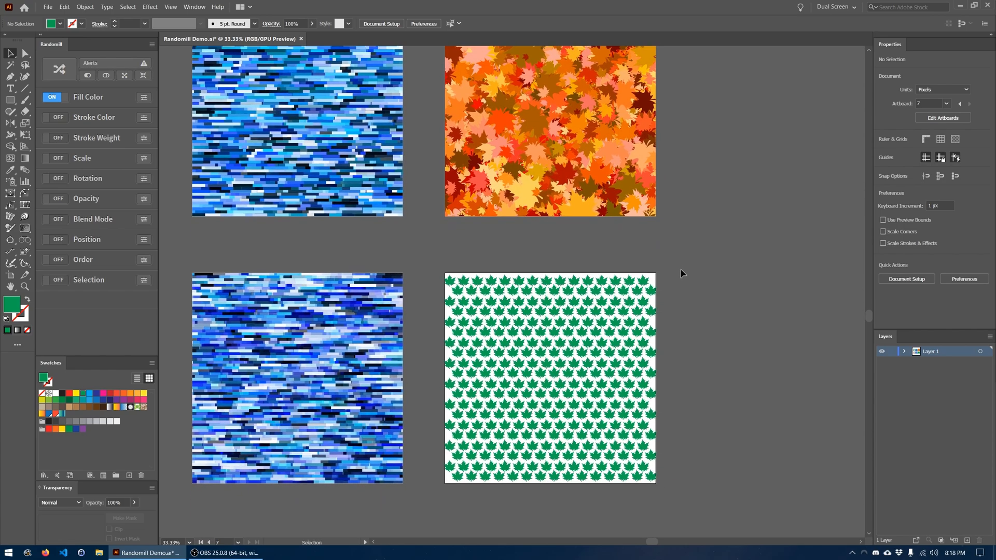
mouse_move(483, 475)
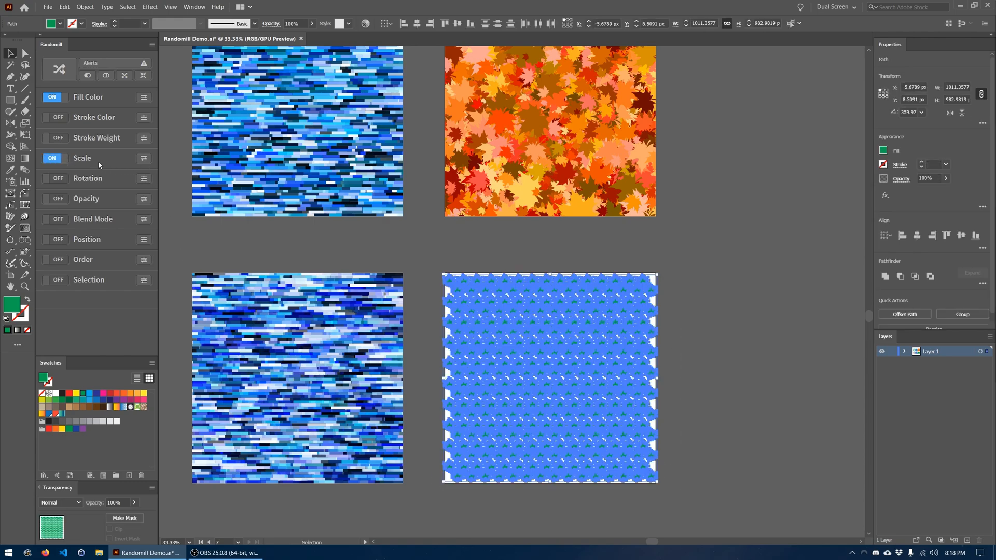
click(143, 158)
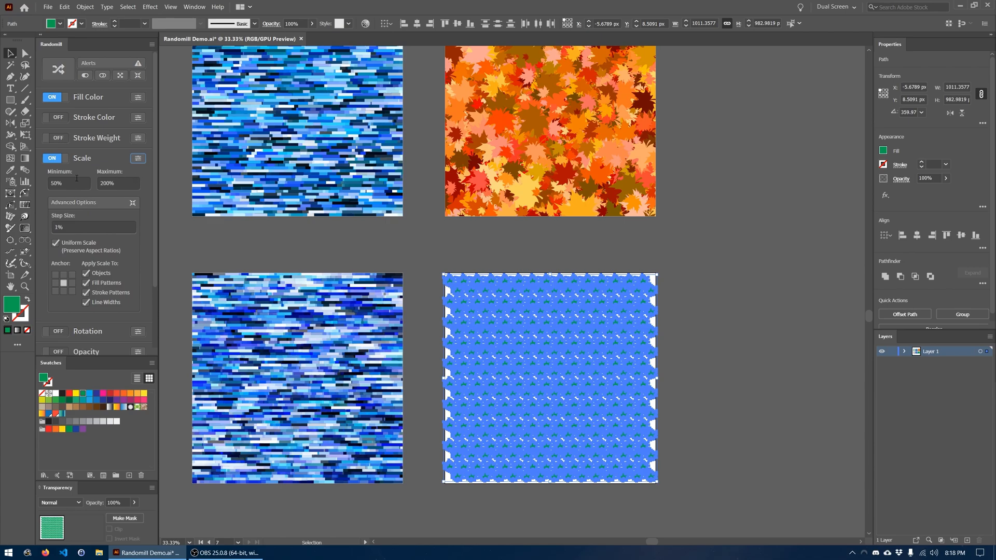
mouse_move(53, 158)
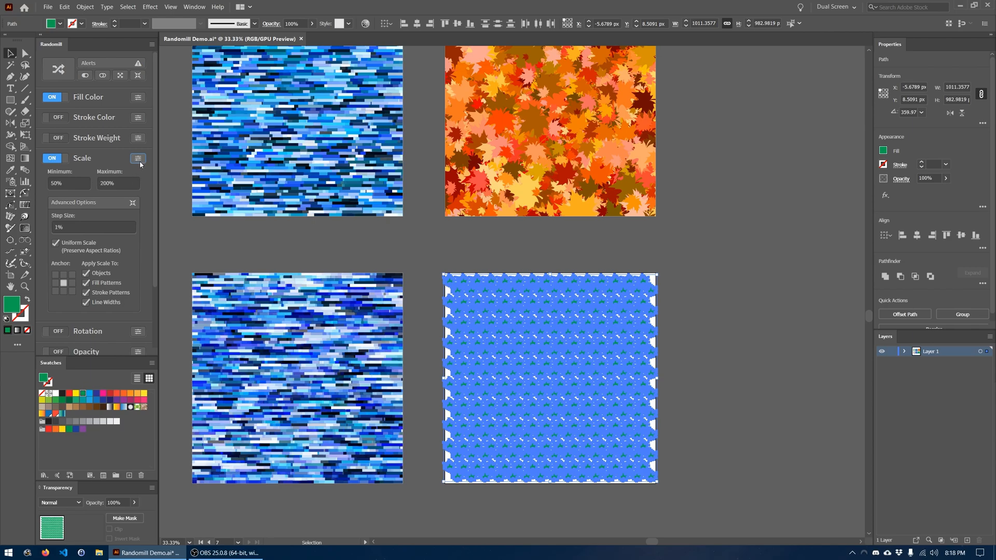
mouse_move(138, 158)
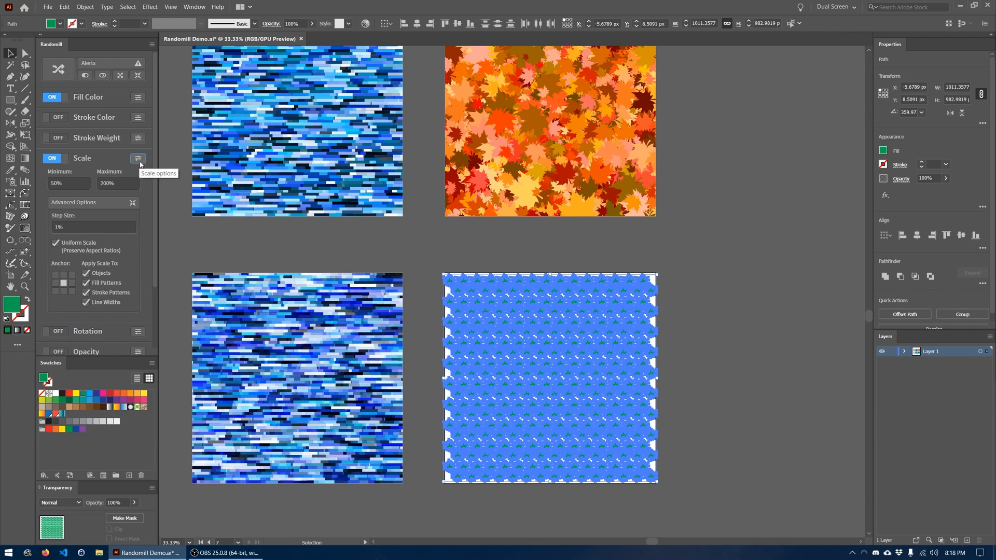
click(138, 158)
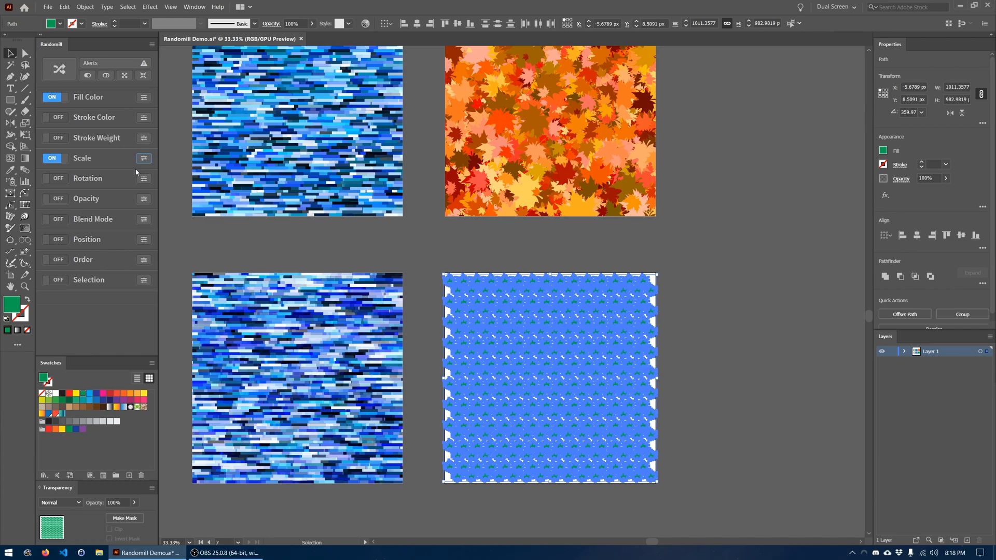
mouse_move(67, 181)
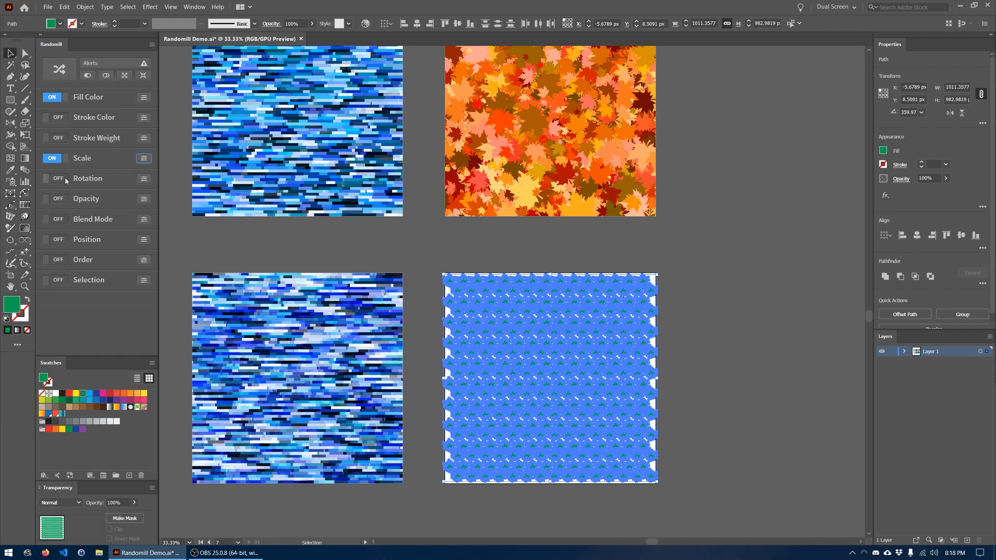
mouse_move(79, 166)
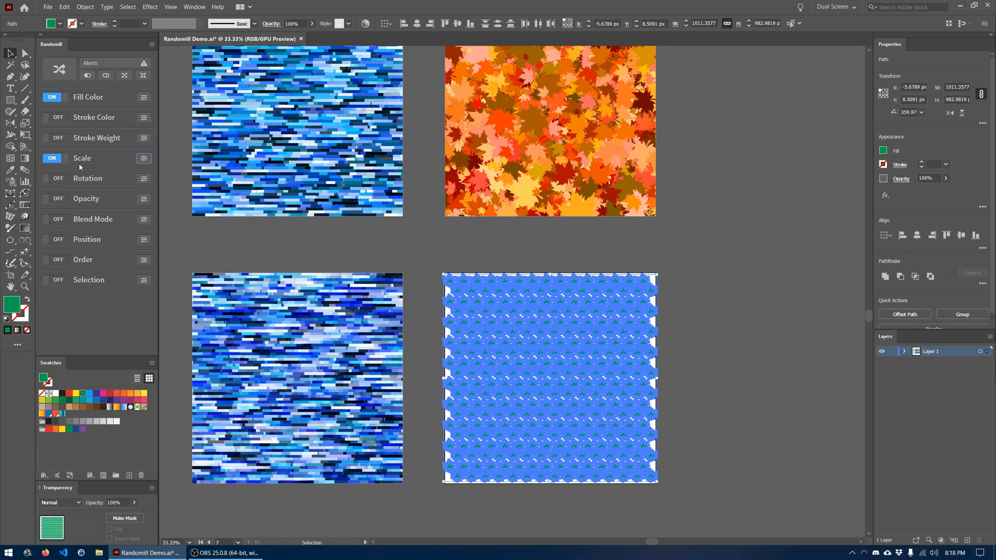
Step: Enable Randomill Rotation with a Maximum of 360°
click(52, 178)
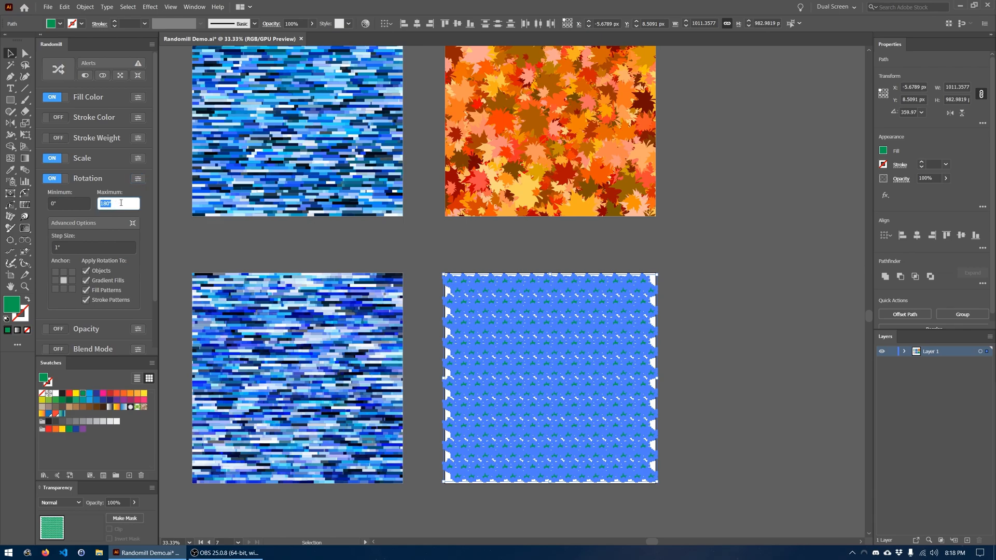
text(360)
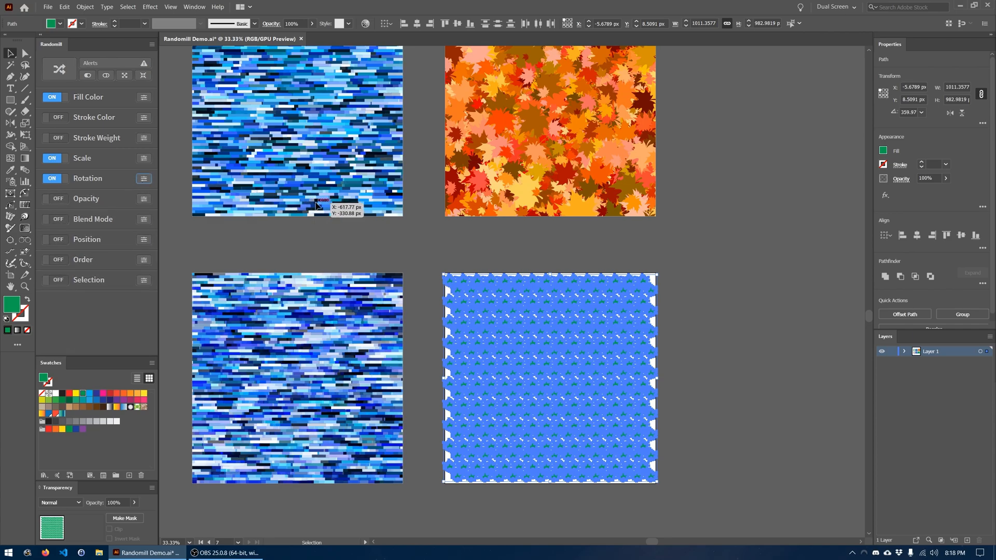
mouse_move(613, 223)
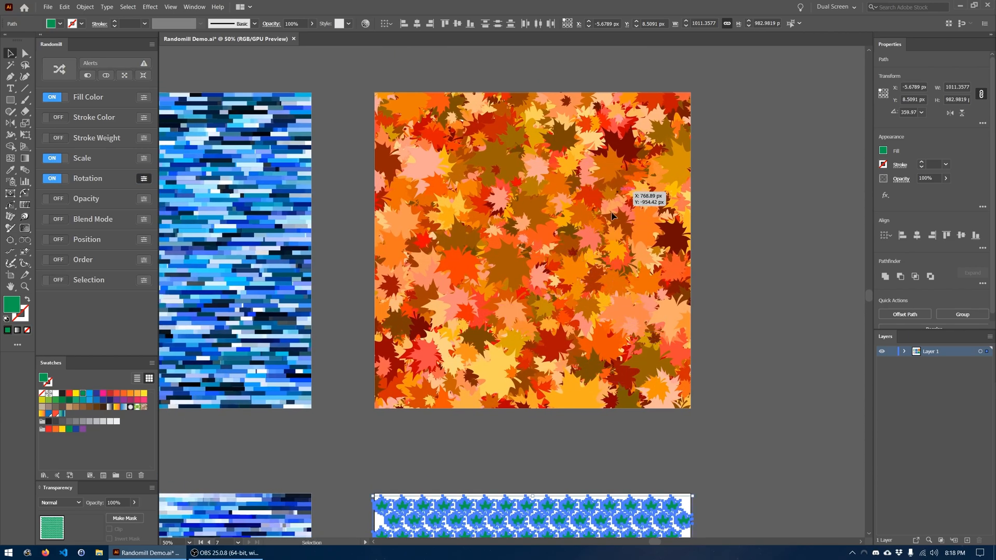
mouse_move(530, 291)
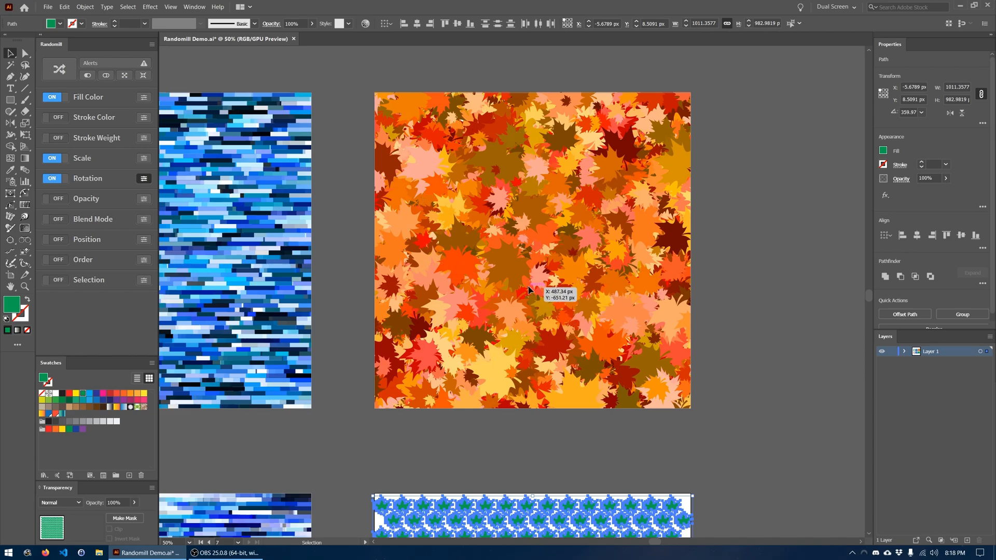
mouse_move(585, 348)
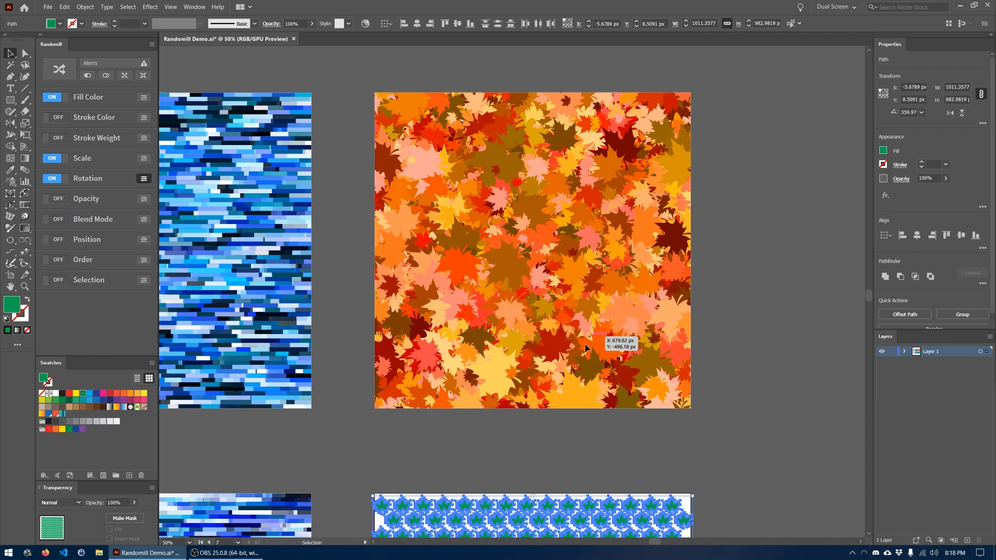
Step: Enable Randomill Position with ±72 pt horizontal and vertical offset ranges
scroll(down, 3)
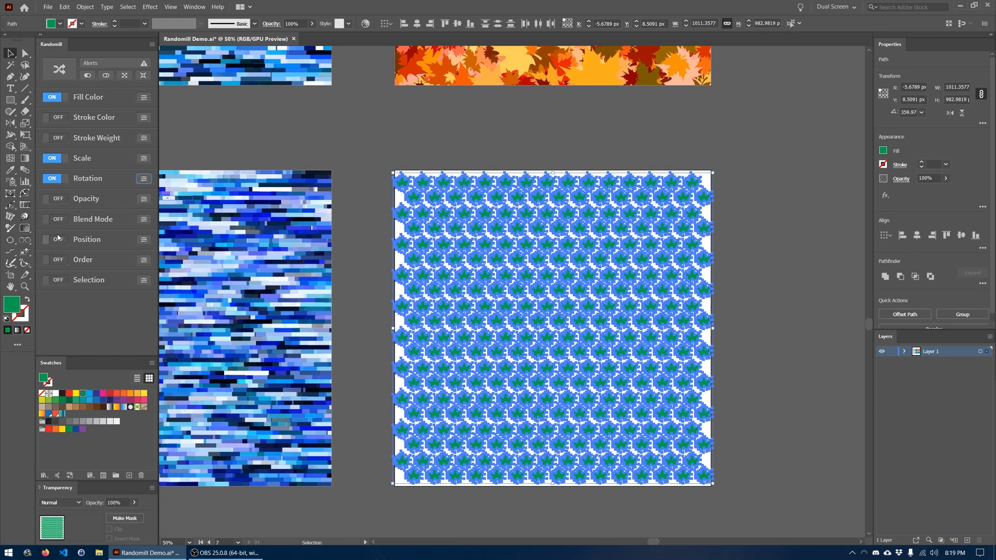
click(51, 240)
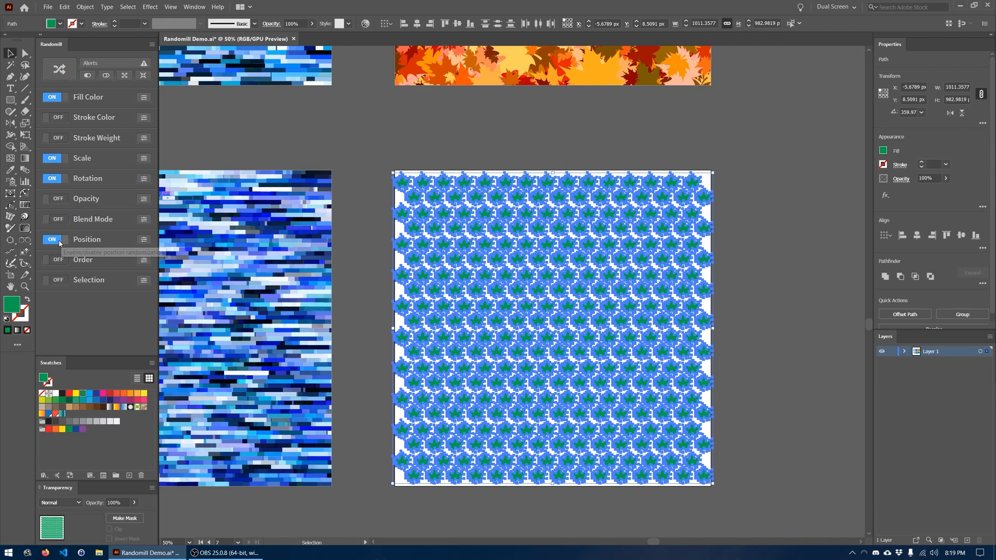
click(142, 239)
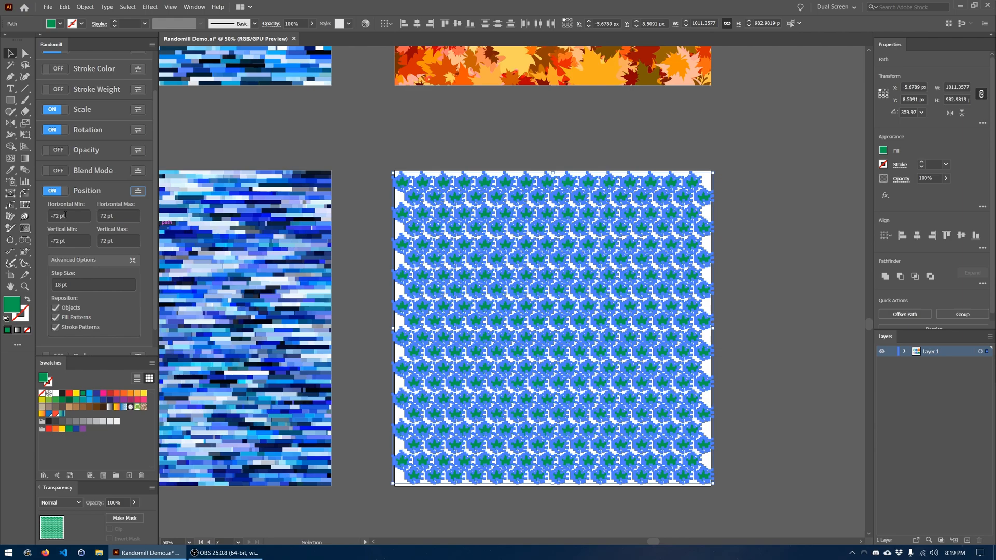
mouse_move(122, 213)
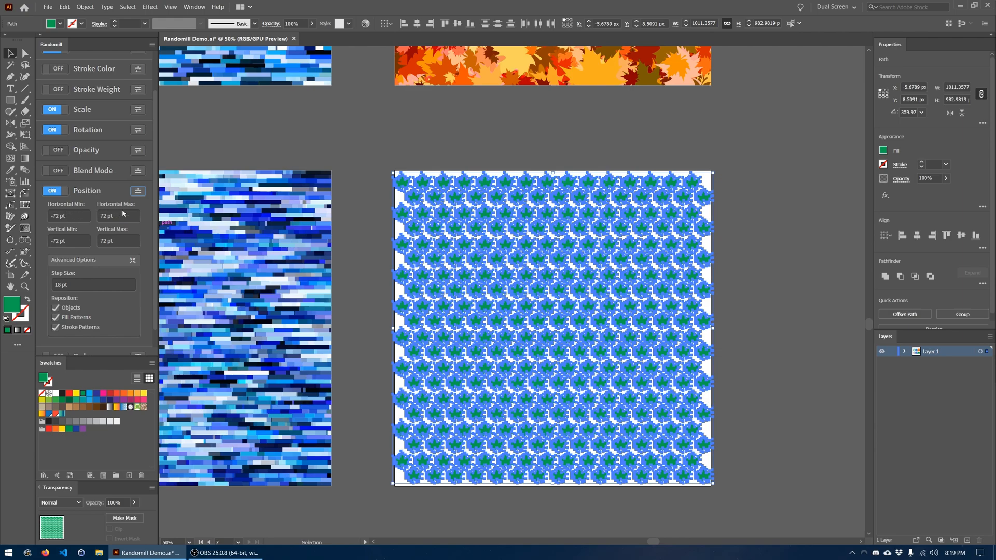
mouse_move(95, 216)
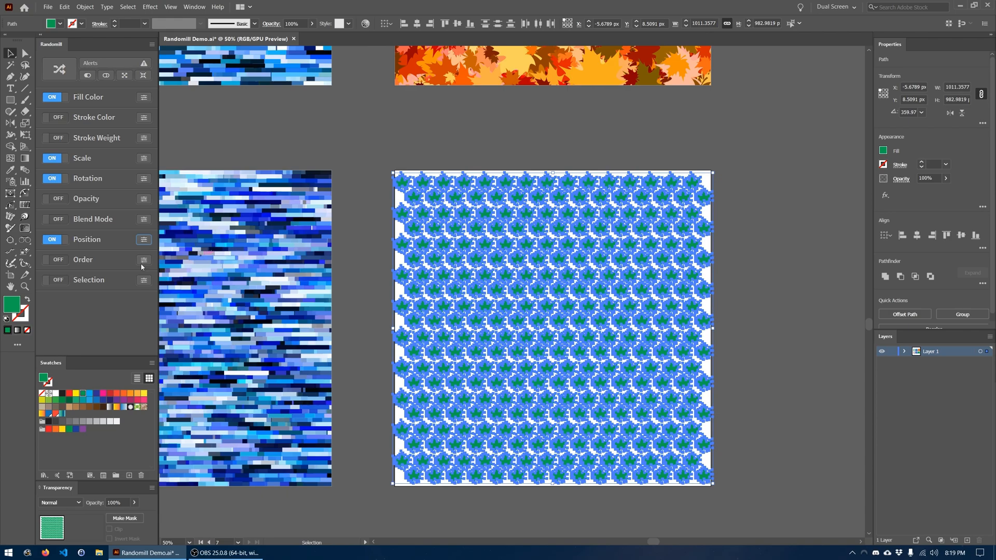
mouse_move(448, 214)
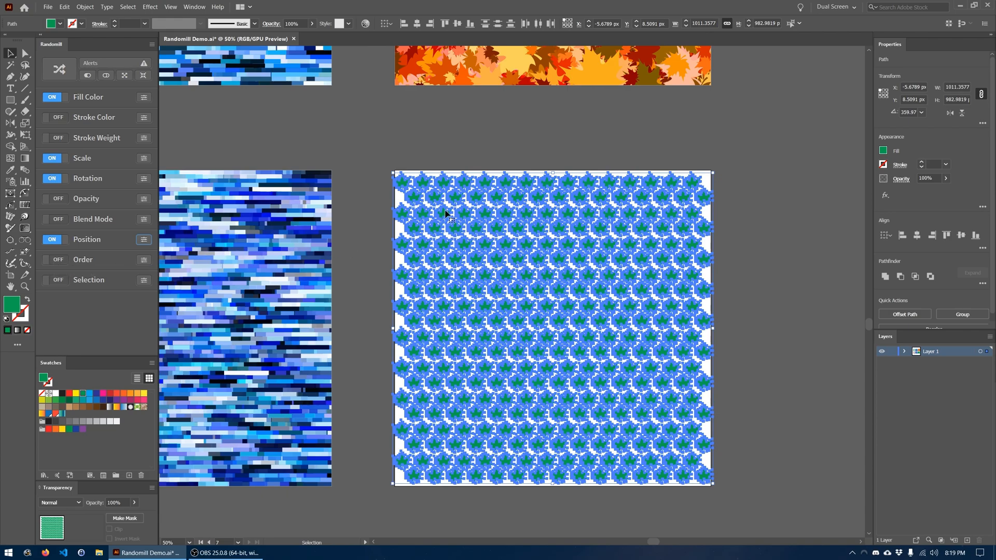
Step: Randomize the selected leaf grid into scattered, rotated, resized red-orange leaves
scroll(down, 3)
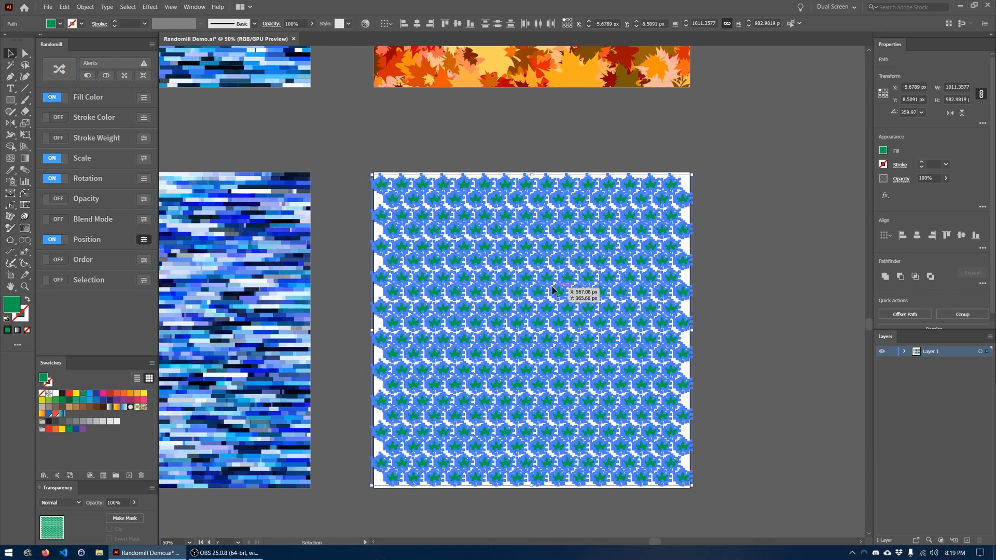
mouse_move(147, 111)
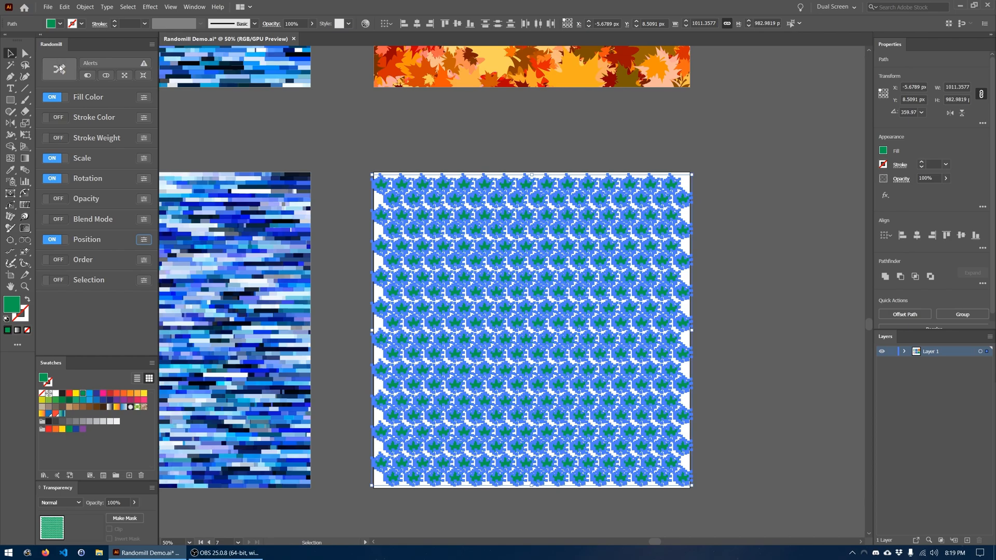
click(59, 68)
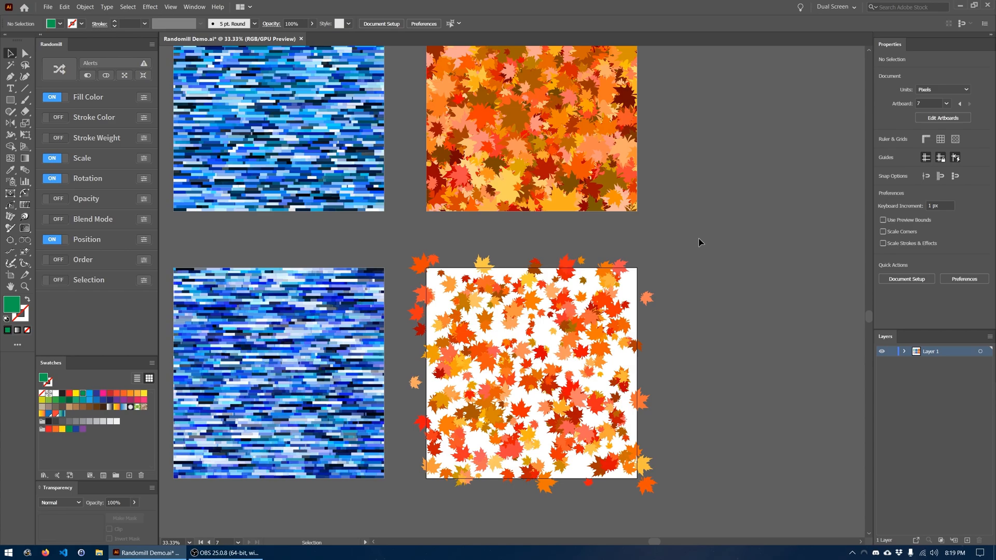
mouse_move(625, 98)
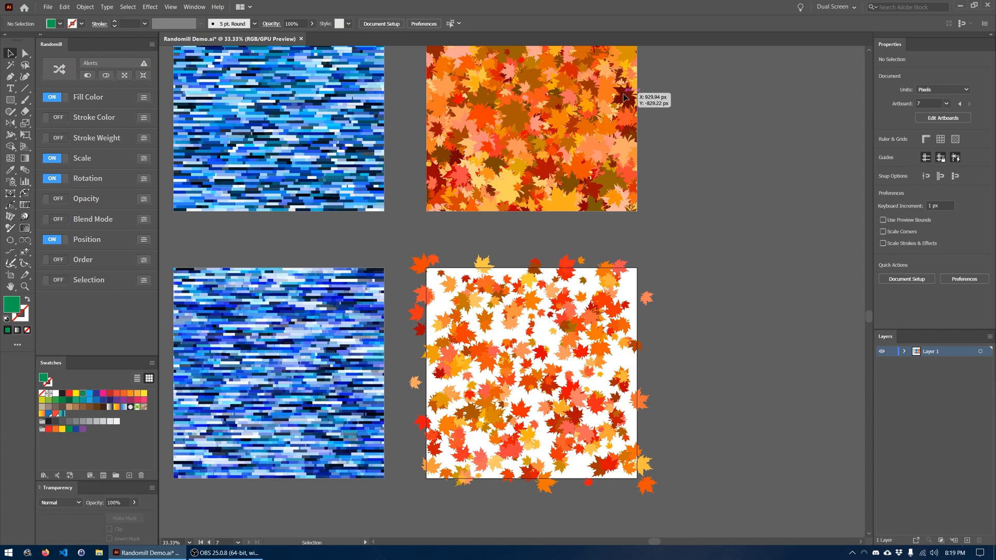
mouse_move(439, 496)
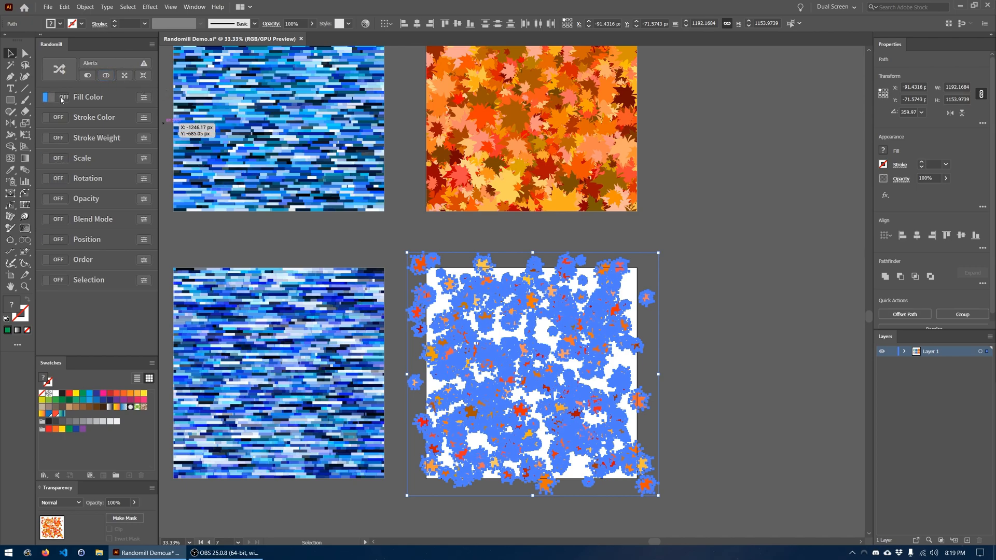
Step: Lower the Fill Color lightness minimum to 10 and re-randomize for darker reds and browns
click(53, 97)
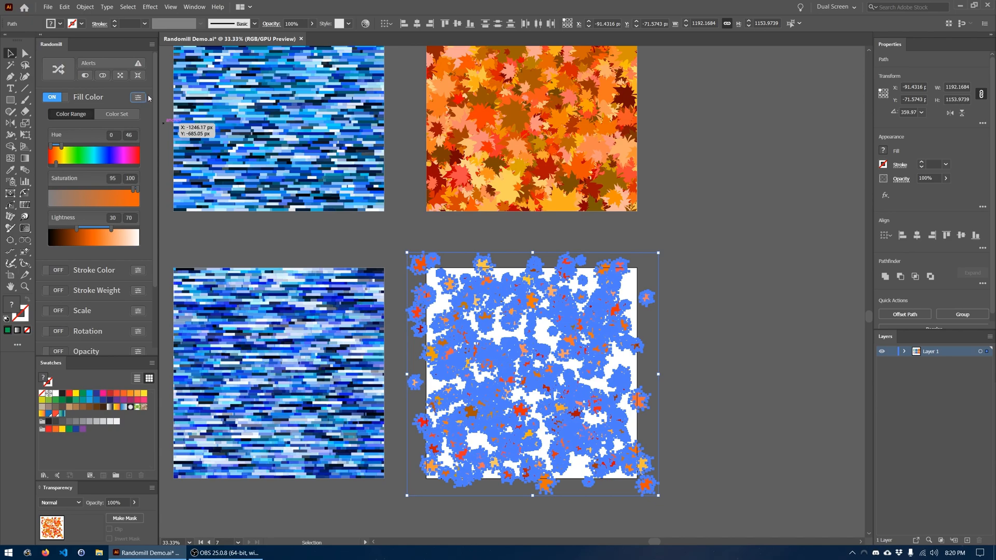
drag(79, 227, 63, 229)
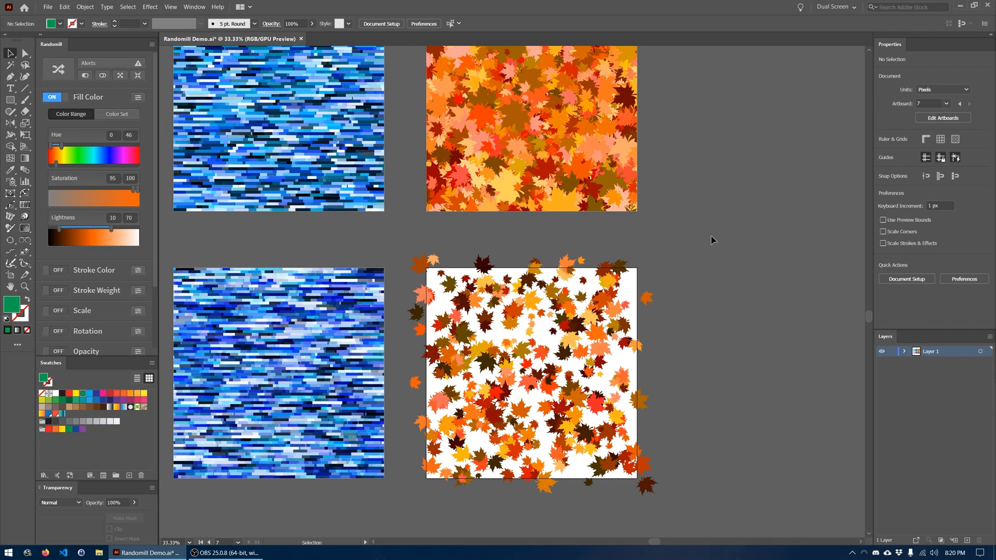
mouse_move(728, 242)
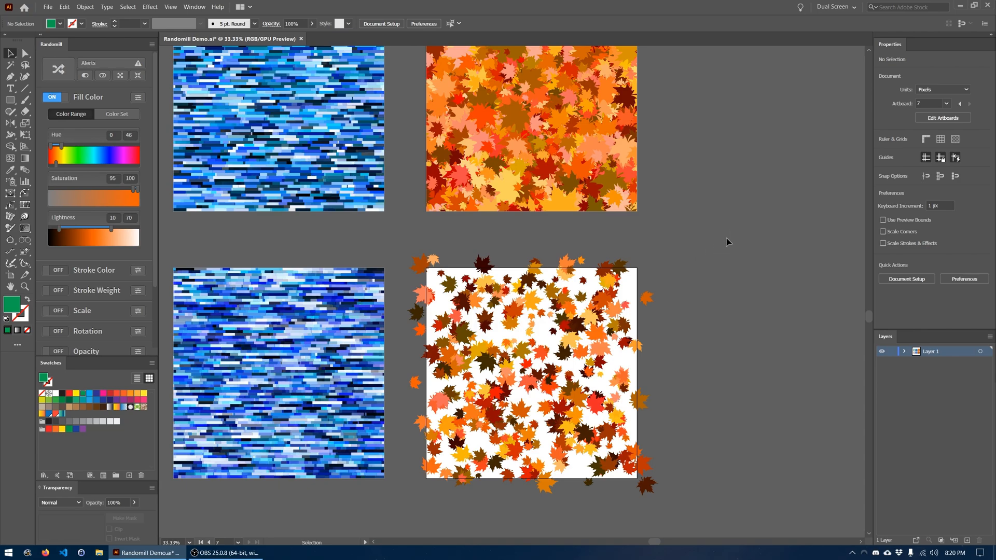
mouse_move(157, 197)
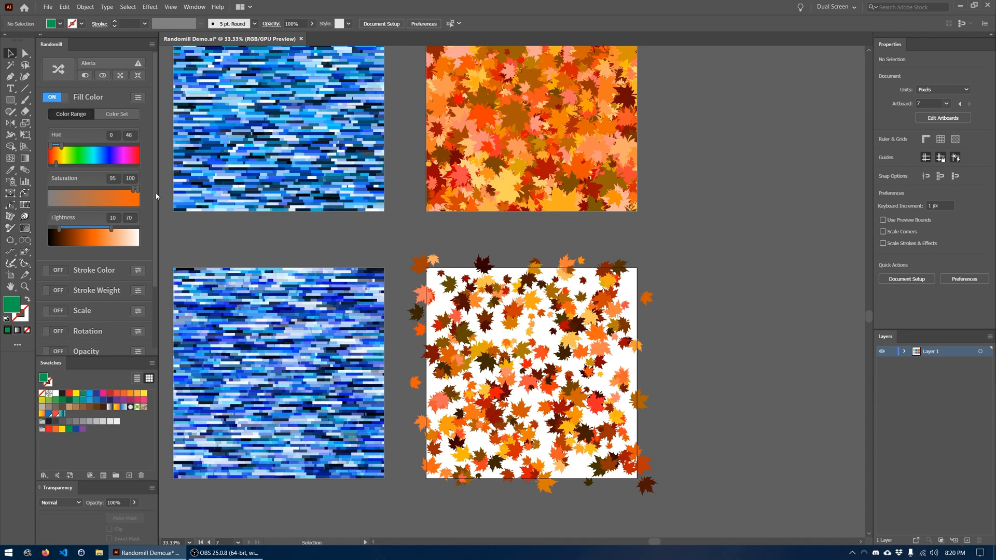
mouse_move(405, 255)
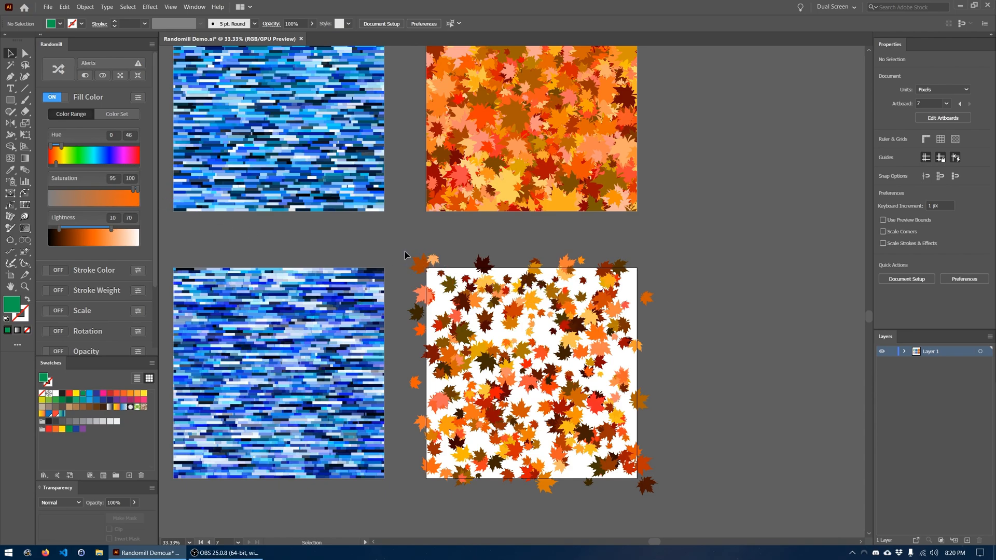
mouse_move(676, 501)
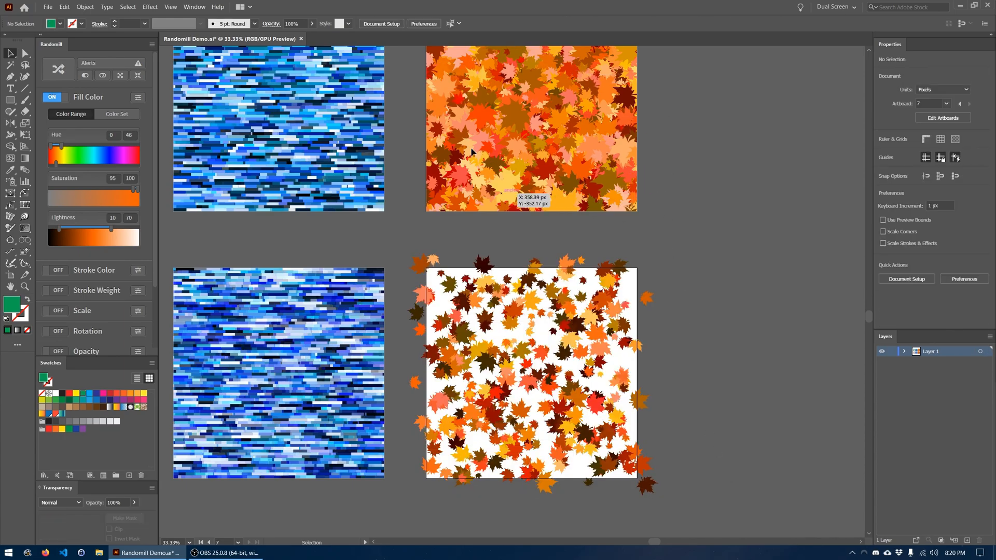
mouse_move(690, 251)
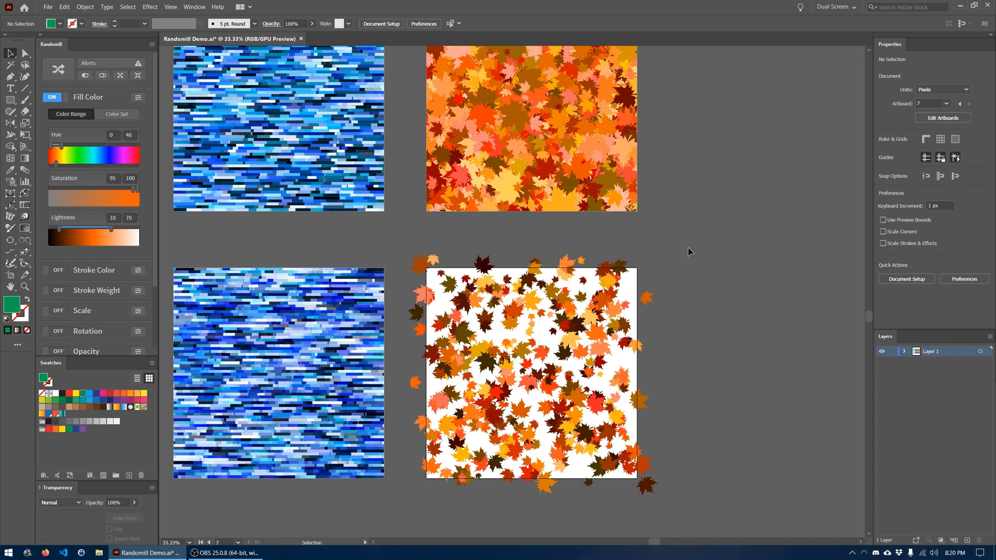
mouse_move(671, 266)
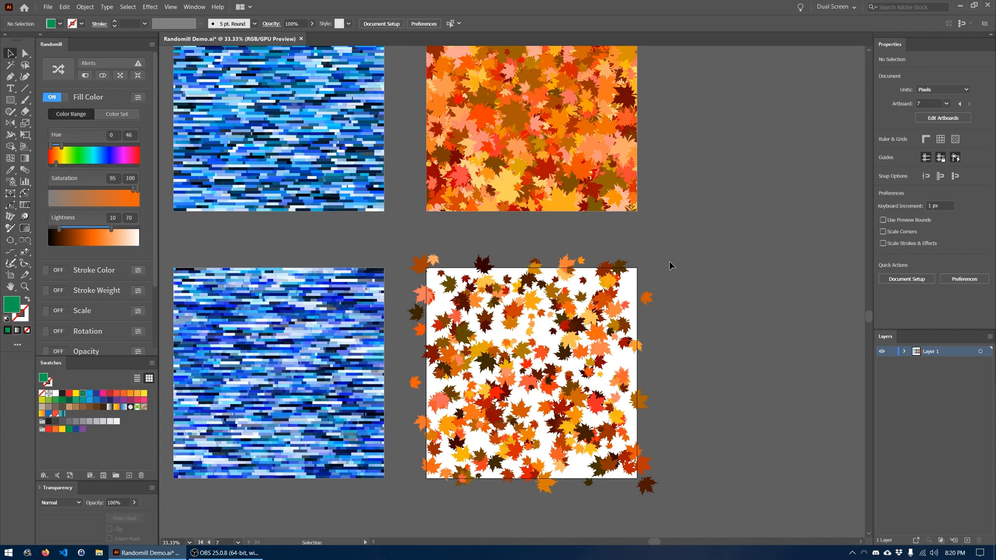
click(52, 97)
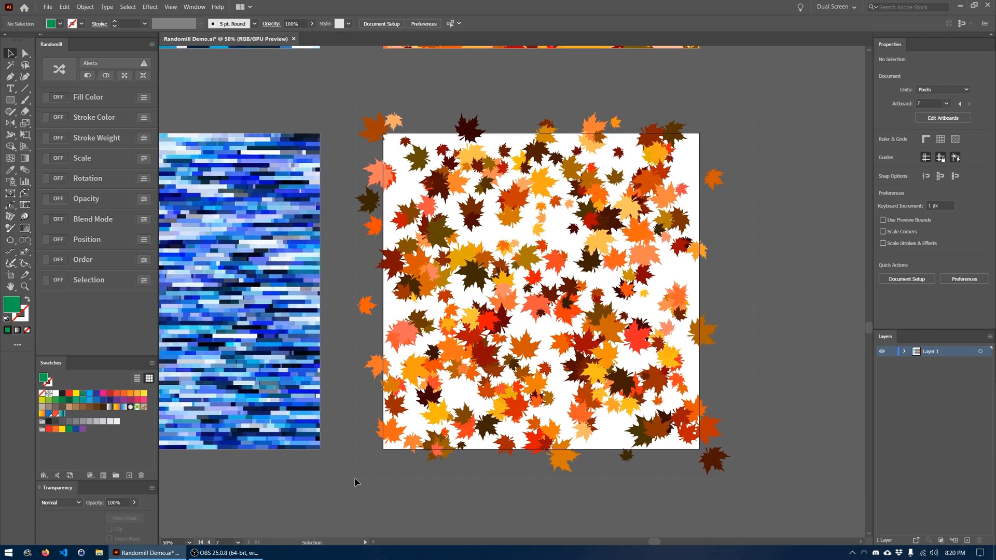
Step: Leave only Scale enabled, showing its 50%–200% range for the selected leaves
click(54, 158)
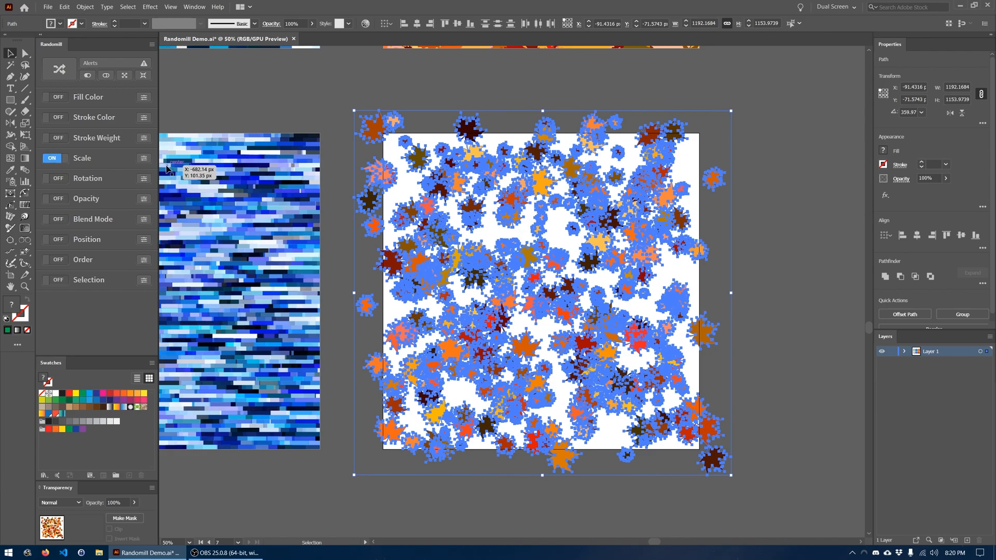
click(138, 158)
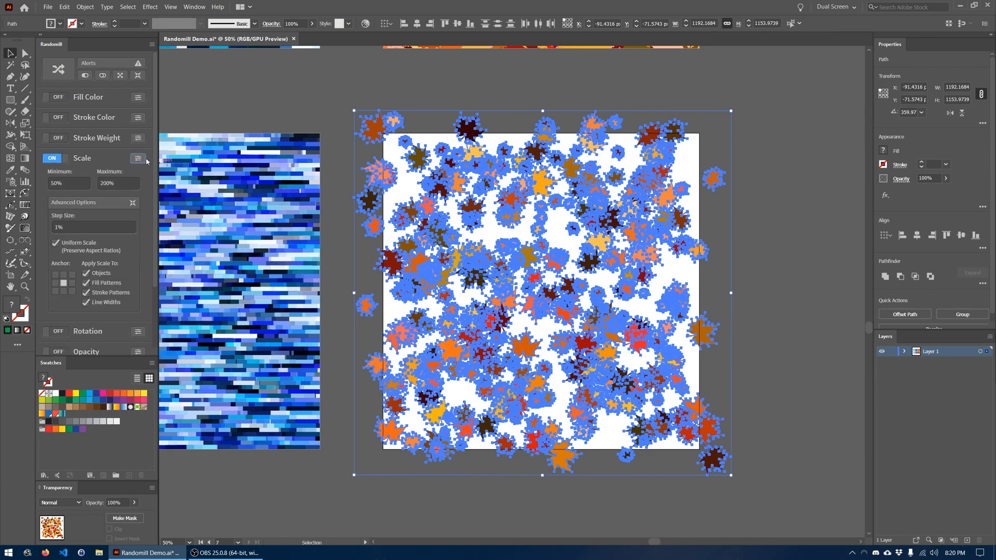
mouse_move(138, 158)
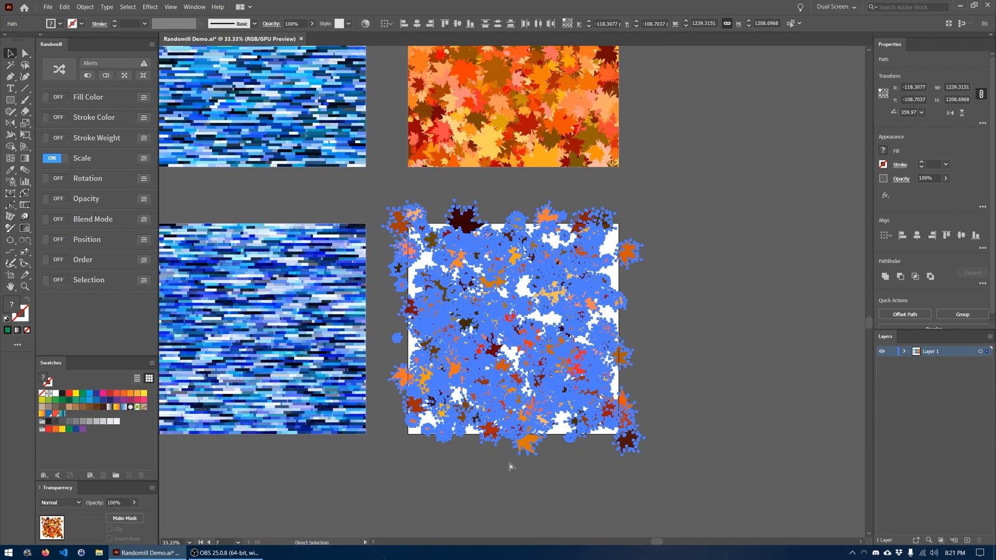
Step: Rescale the leaves randomly, rotate the whole cluster to 270°, and deselect
click(511, 467)
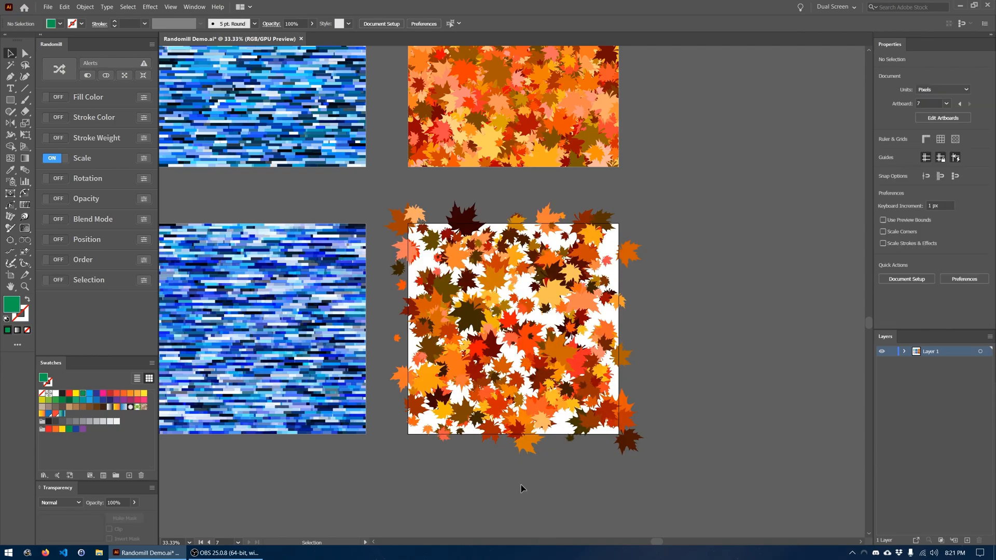
mouse_move(528, 491)
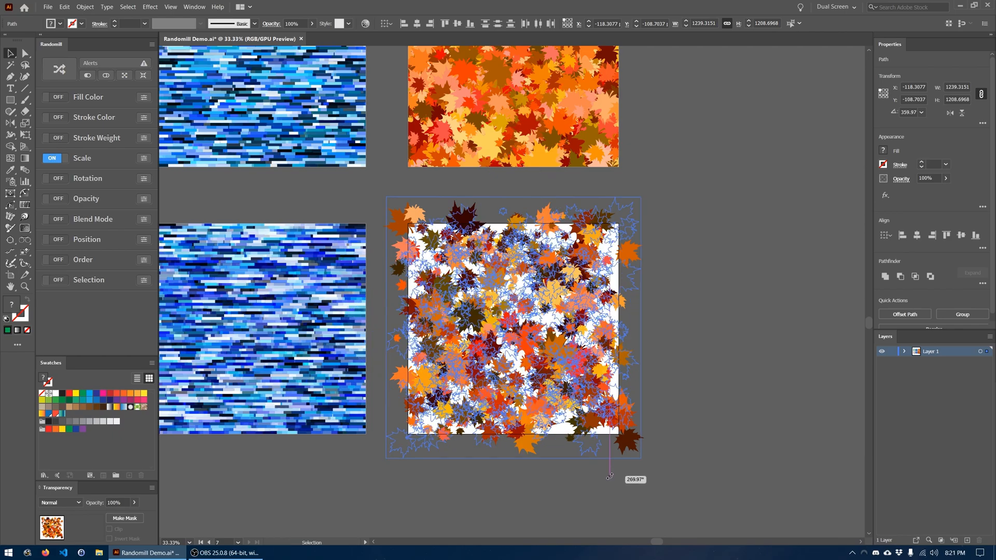
click(707, 467)
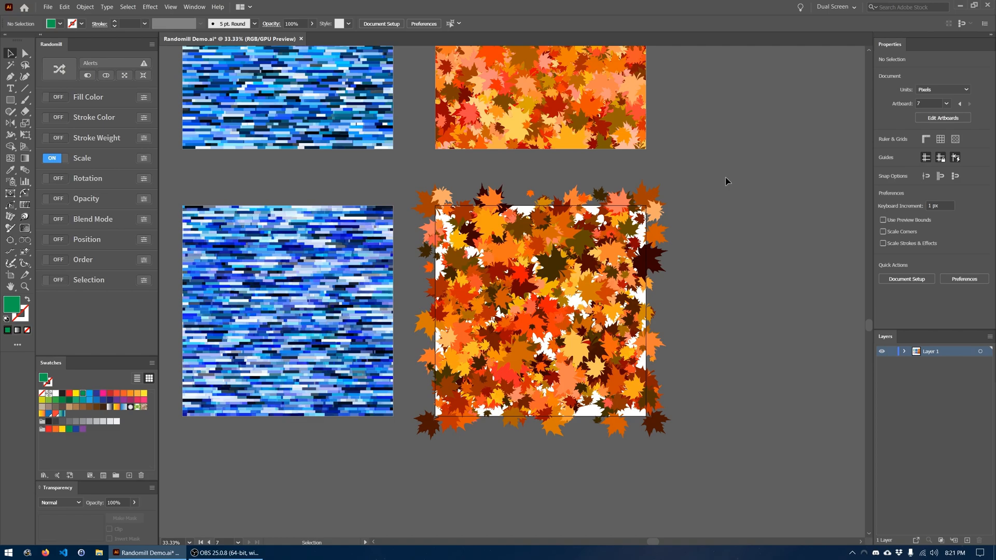
mouse_move(743, 268)
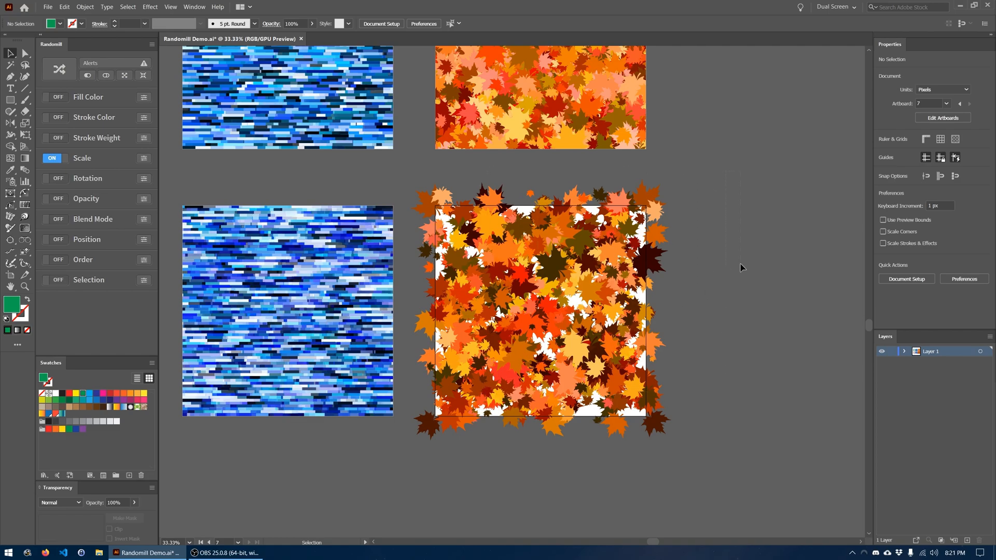
mouse_move(569, 279)
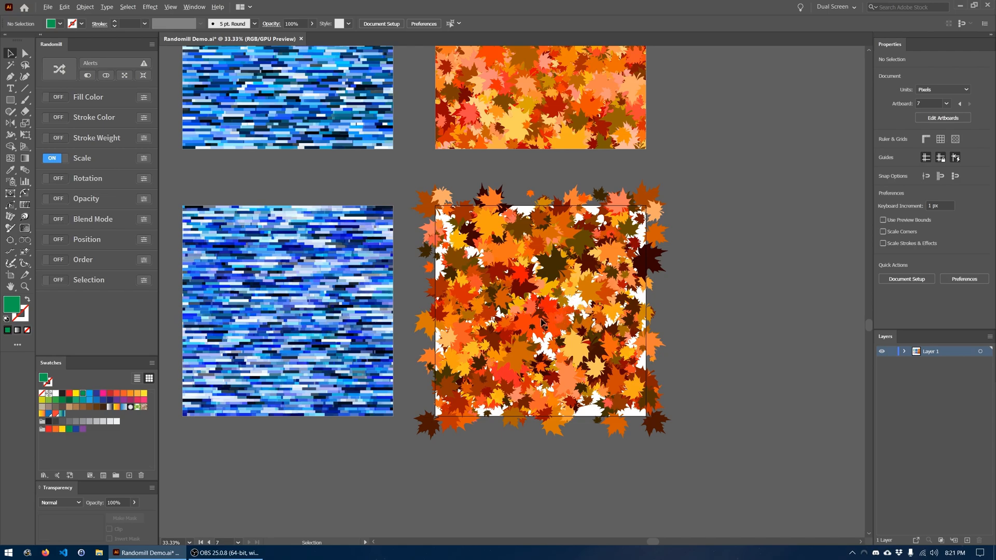
Step: Select all scattered leaves and randomize their sizes again, then reselect them
click(572, 305)
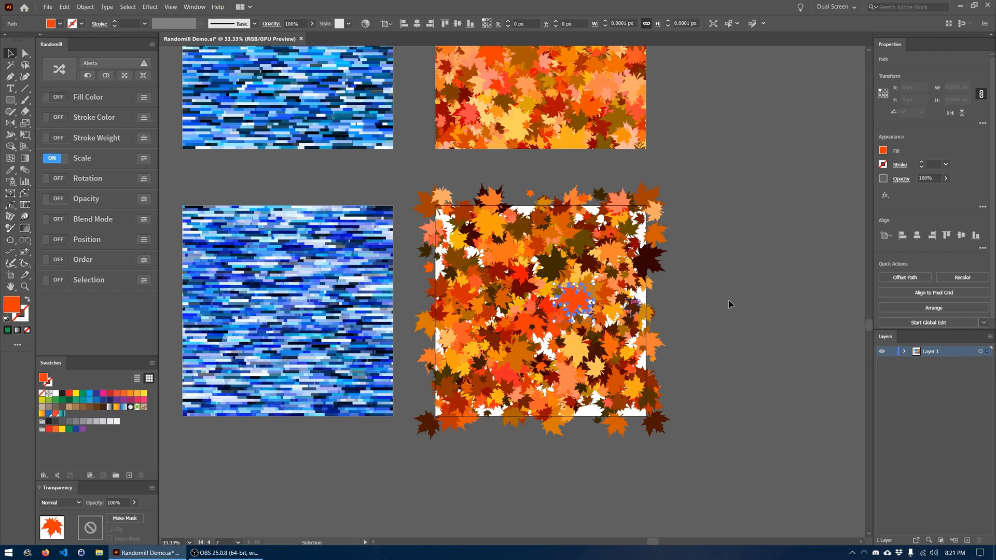
click(571, 305)
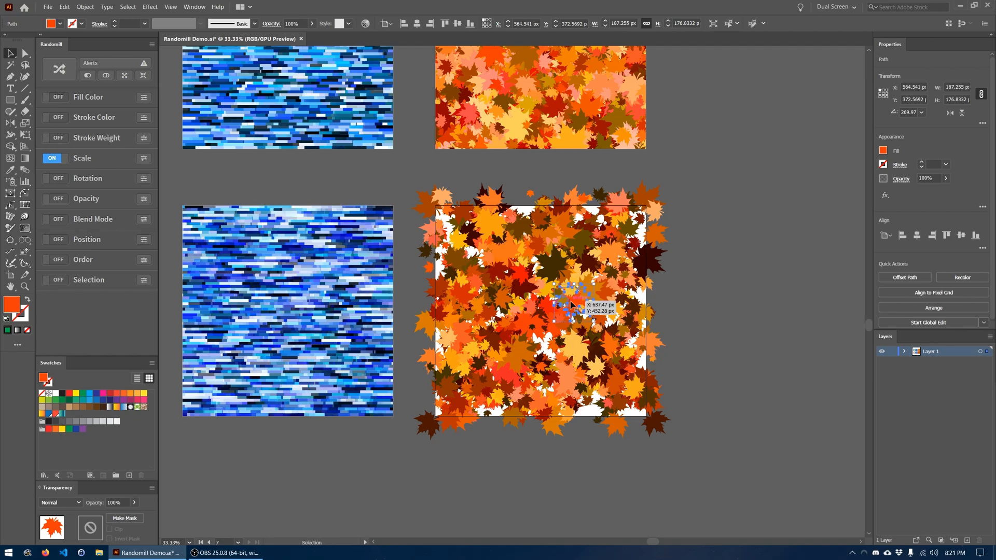
click(721, 176)
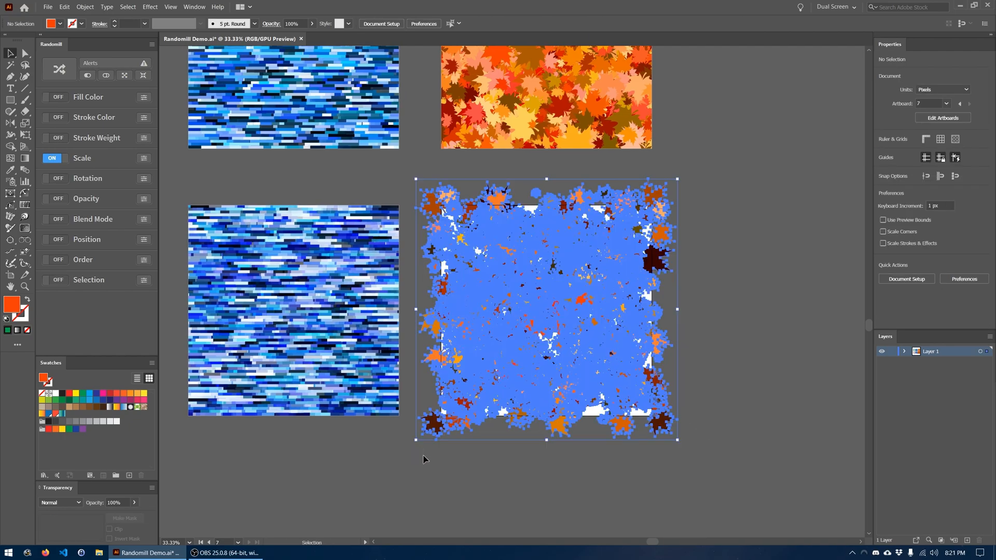
click(25, 53)
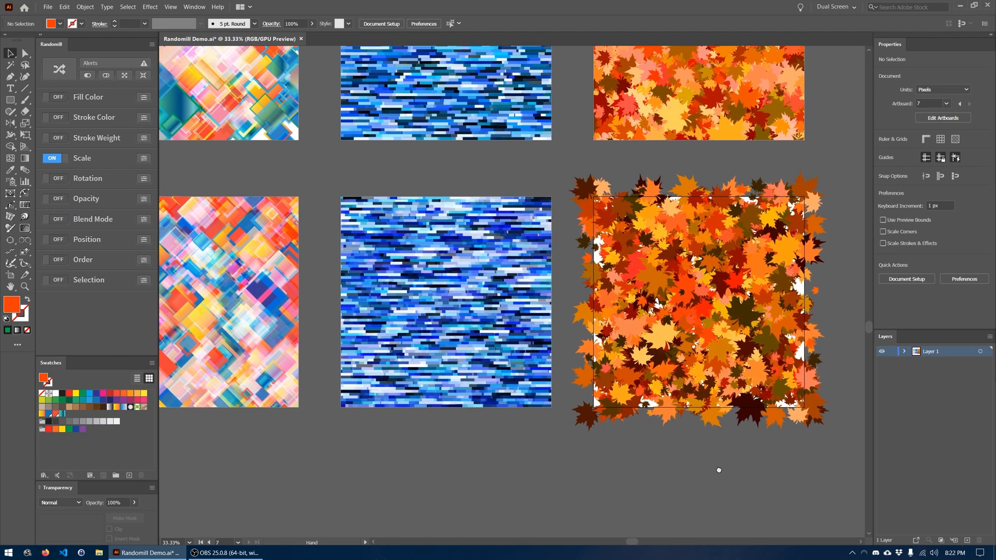
click(444, 301)
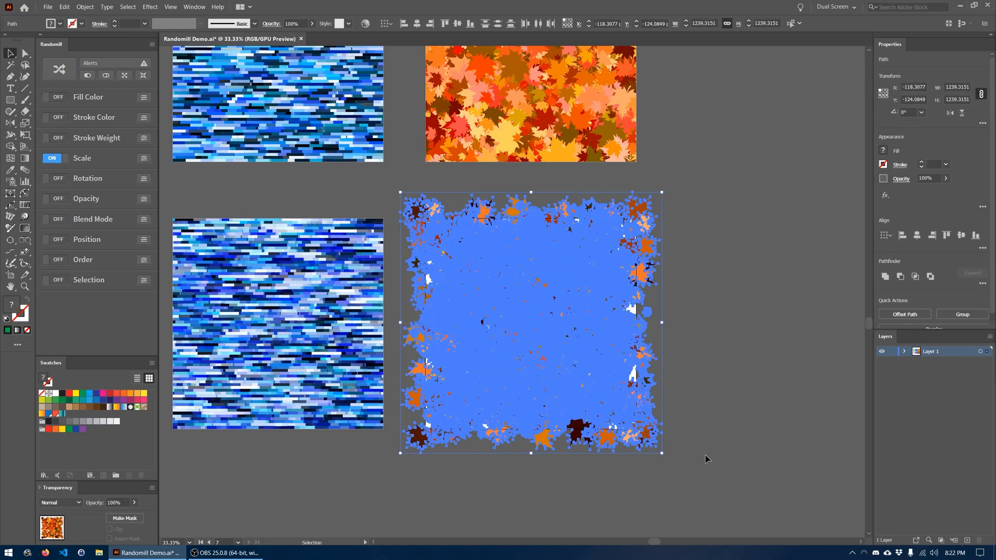
Step: In Randomill, turn Scale off and Position on, then randomize to scatter the leaves
click(52, 157)
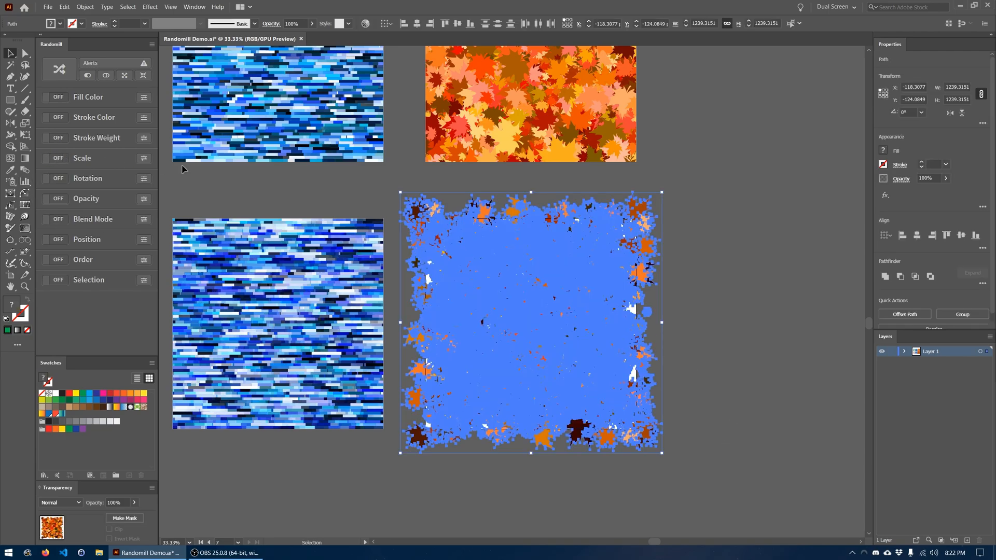
click(53, 239)
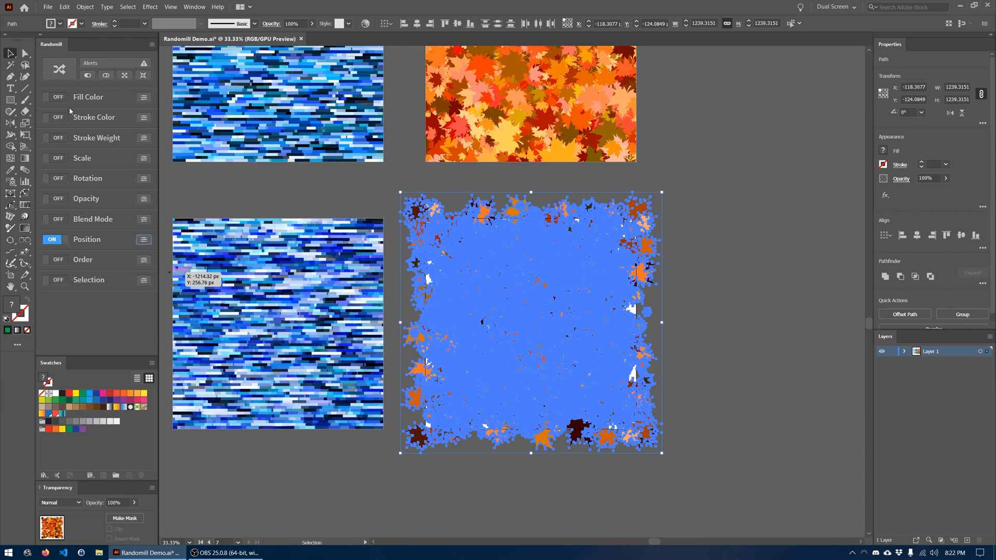
click(59, 68)
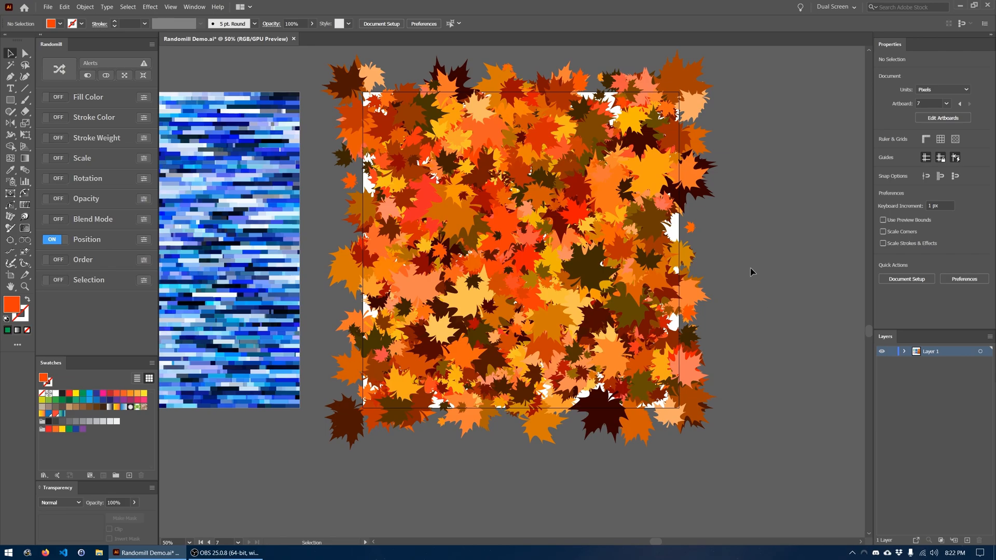
Step: Drag leaves over the white gaps at the left, right and bottom artboard edges
click(639, 353)
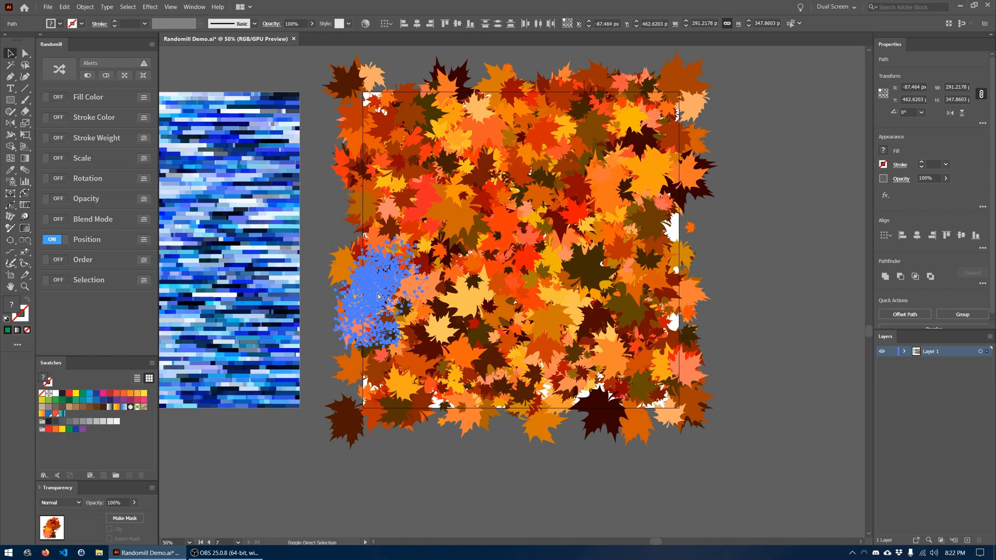
click(381, 296)
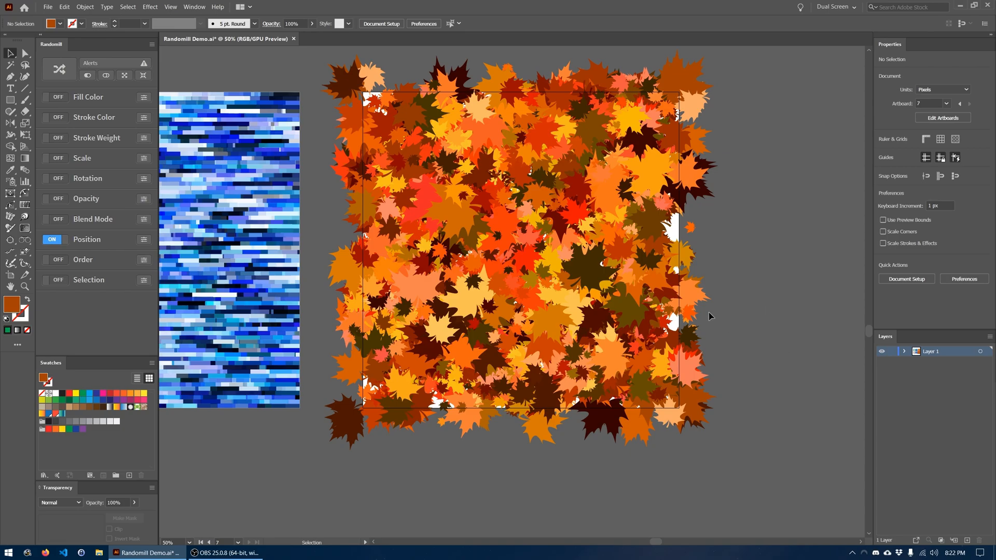
click(374, 95)
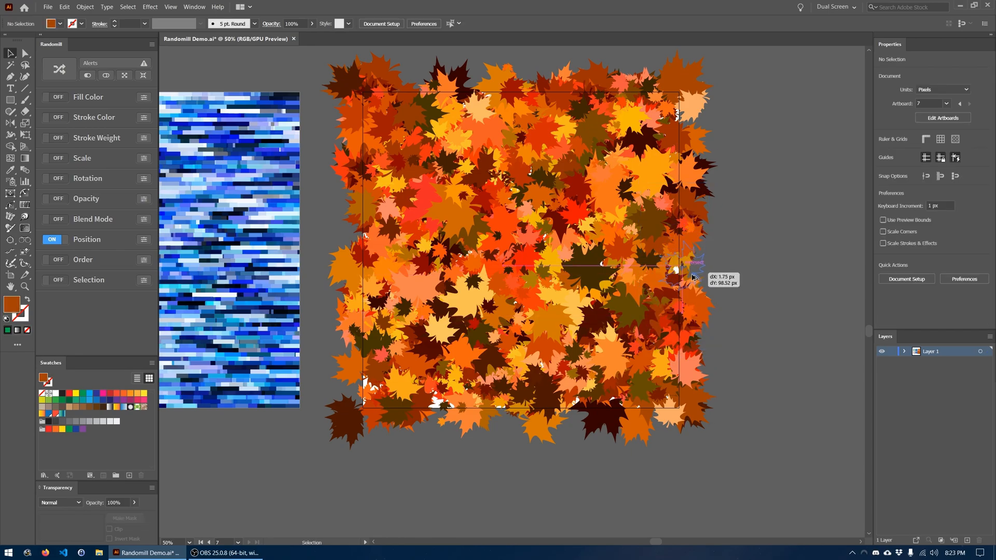
click(682, 267)
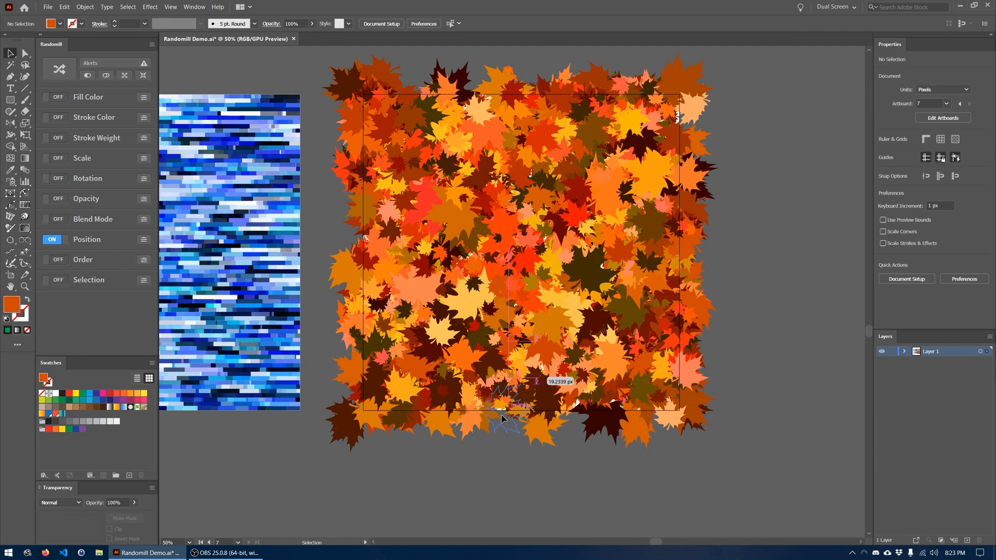
click(575, 400)
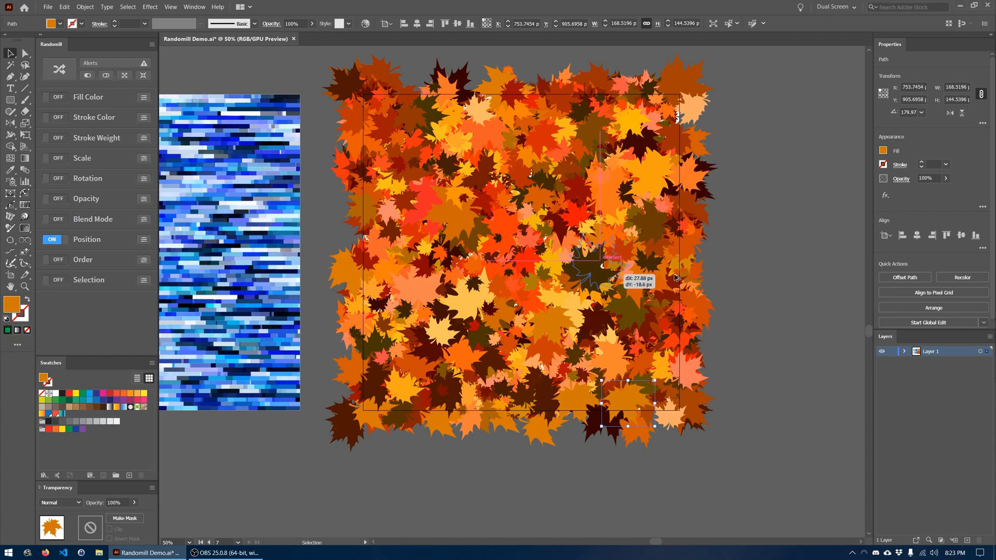
click(753, 265)
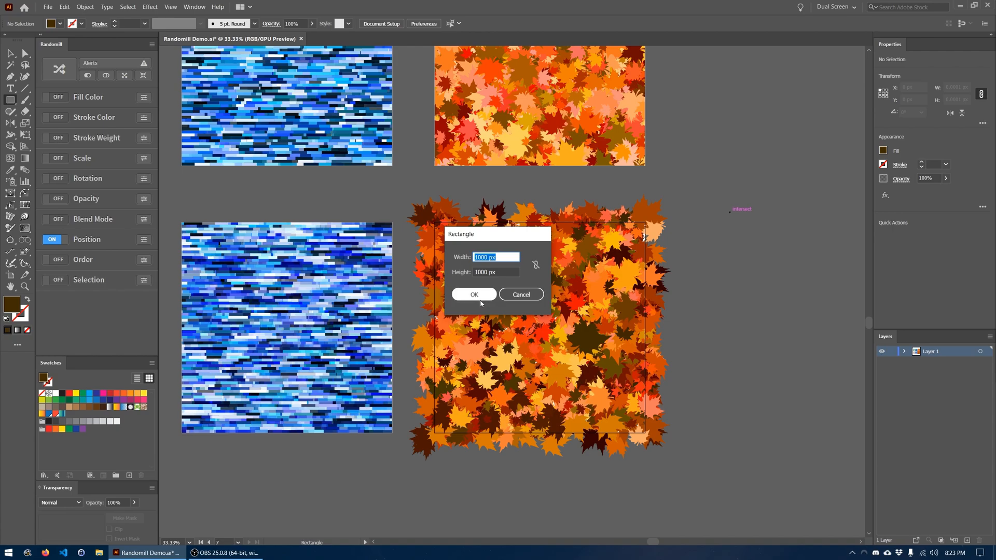
Step: Create a 1000 × 1000 px square, eyedrop a dark leaf red, and align it to the artboard
click(473, 294)
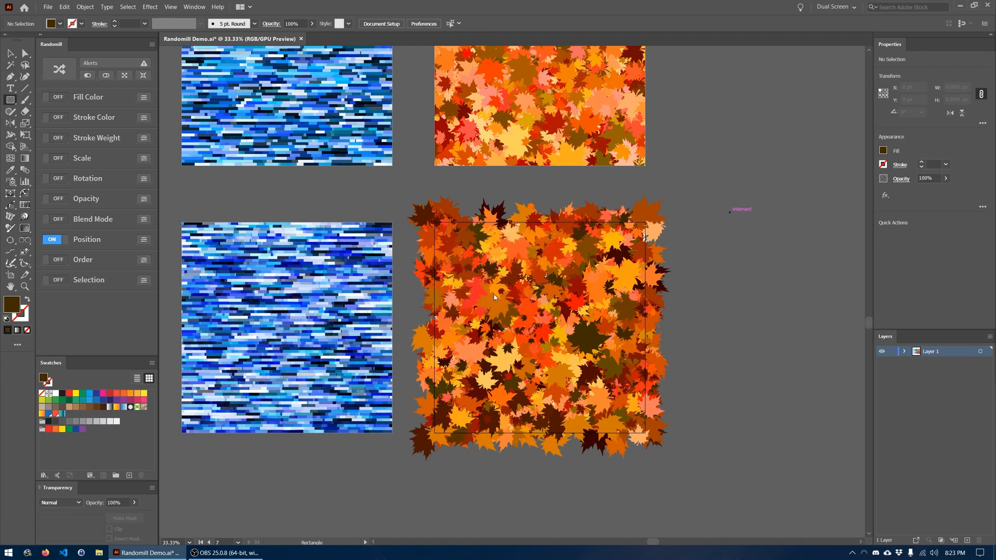
click(797, 318)
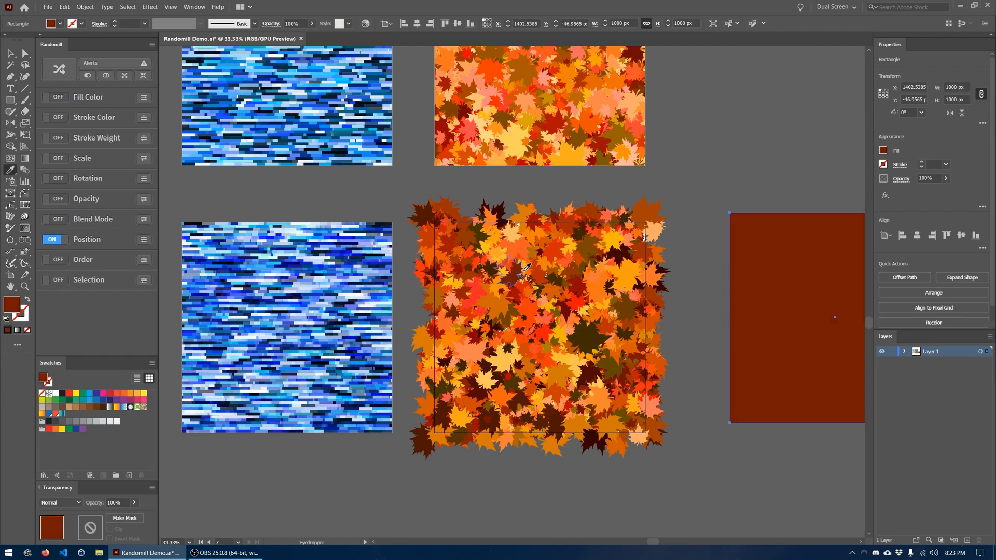
click(796, 317)
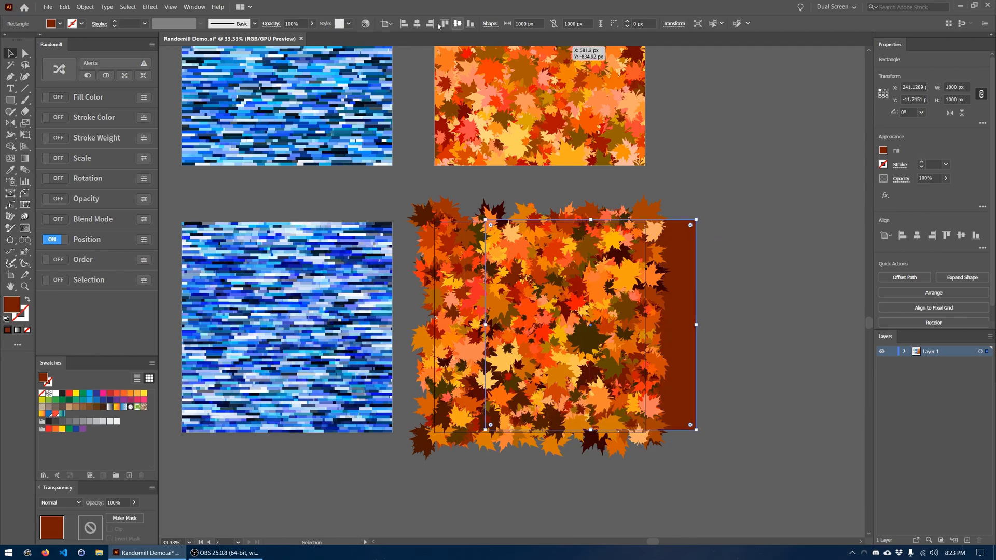
click(616, 371)
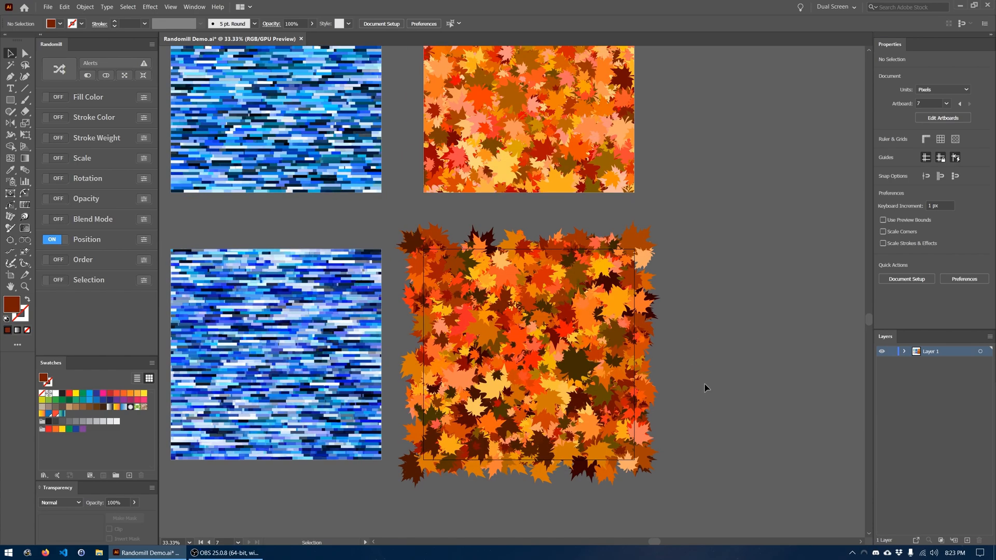
mouse_move(598, 267)
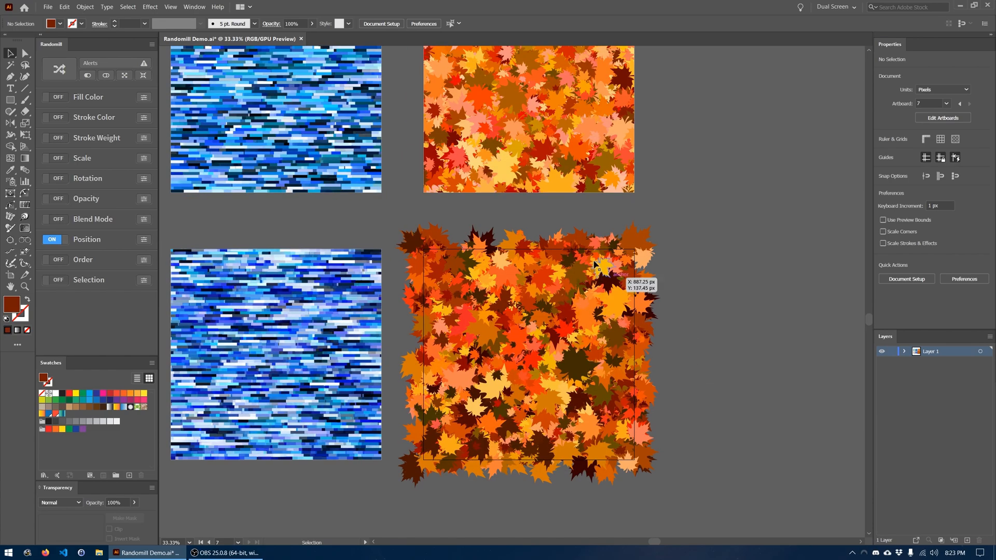
mouse_move(637, 252)
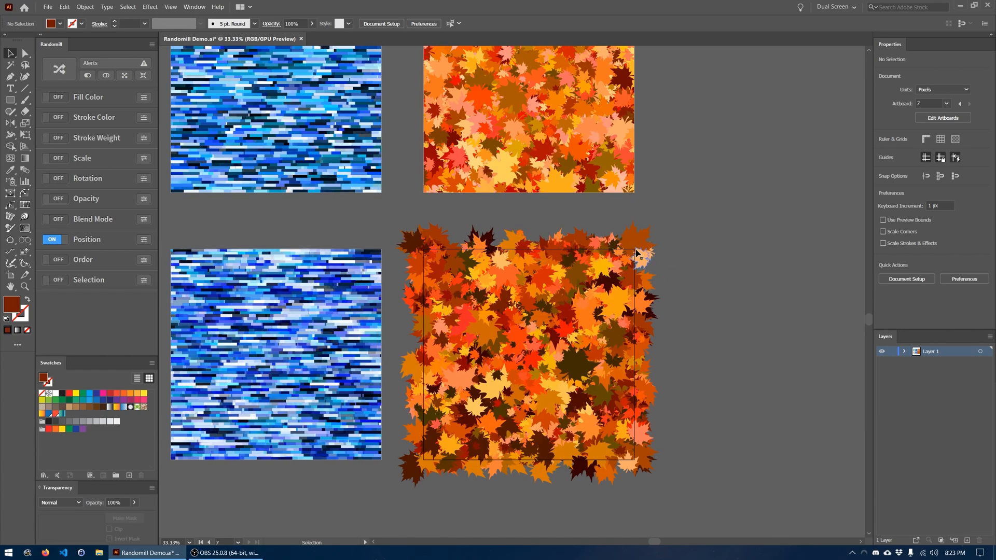
mouse_move(638, 464)
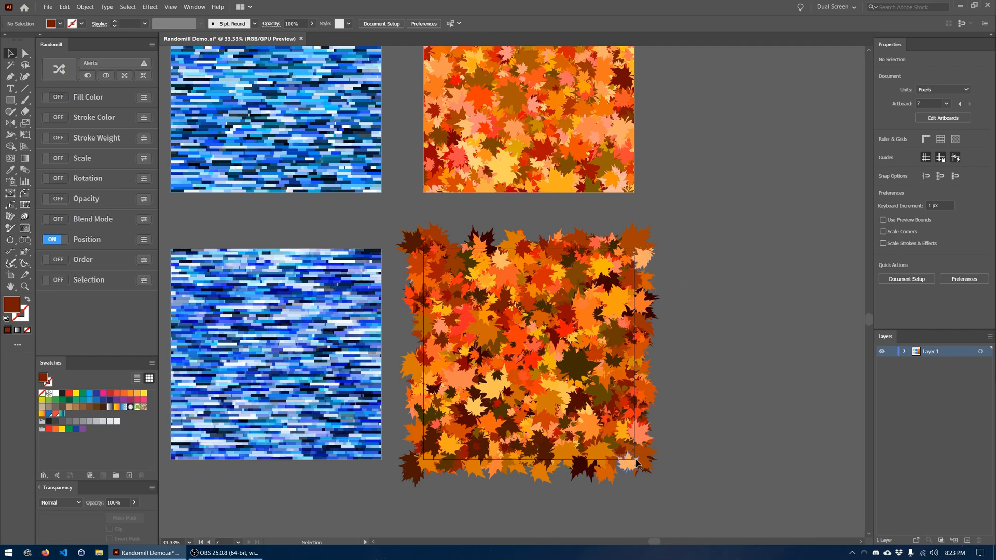
mouse_move(637, 465)
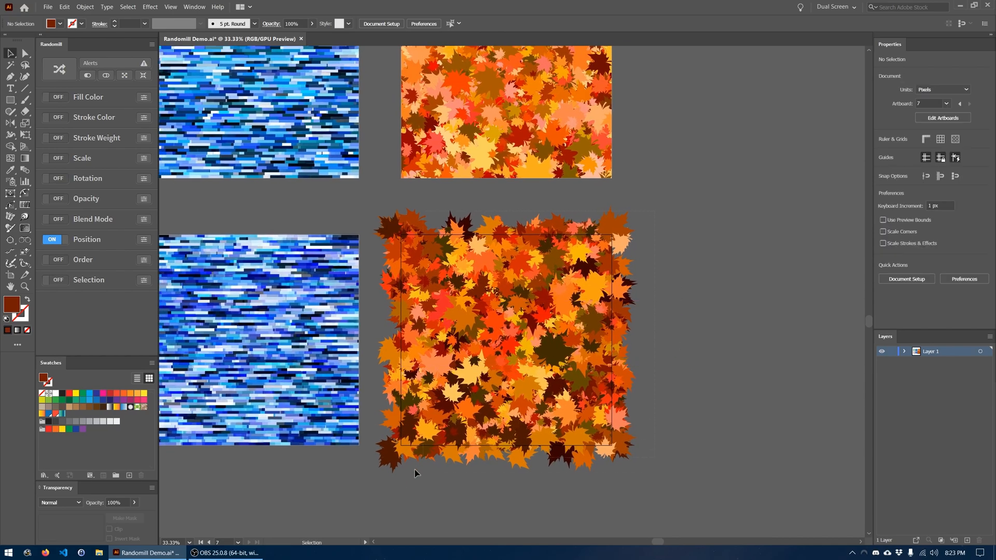
Step: Draw a 1000 × 1000 px square over the artboard and make a clipping mask of the leaves
click(505, 336)
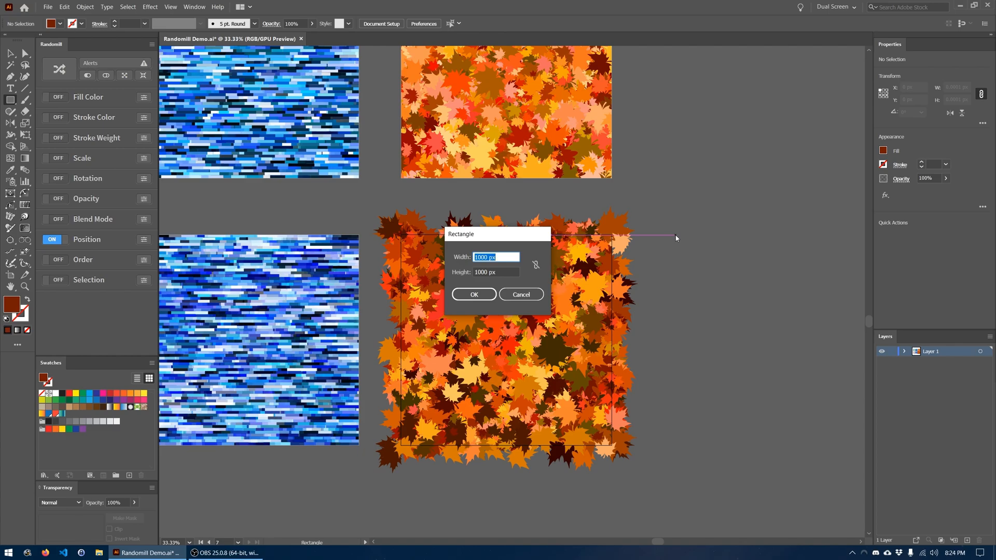
click(473, 294)
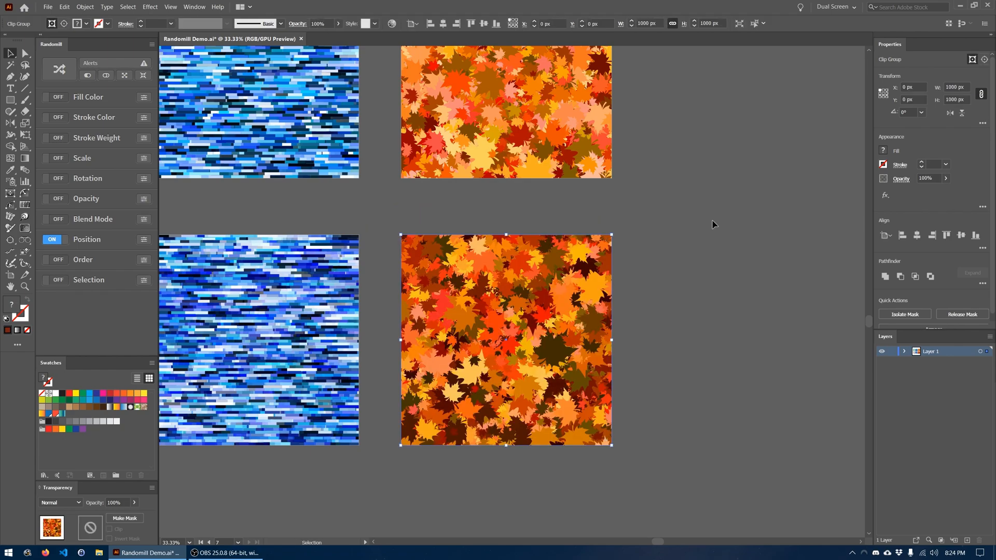
click(714, 225)
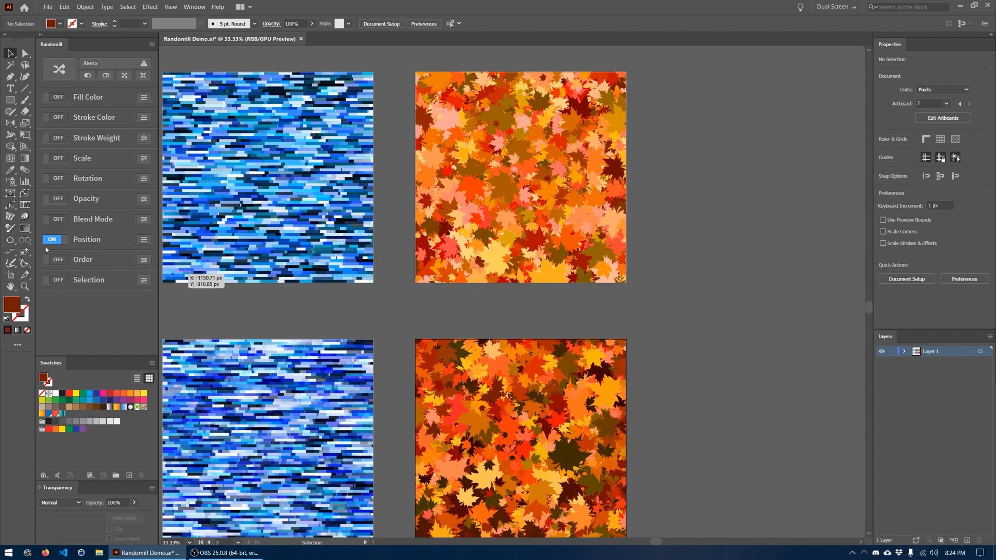
Step: Turn Position off in the Randomill panel so no randomization remains active
click(52, 239)
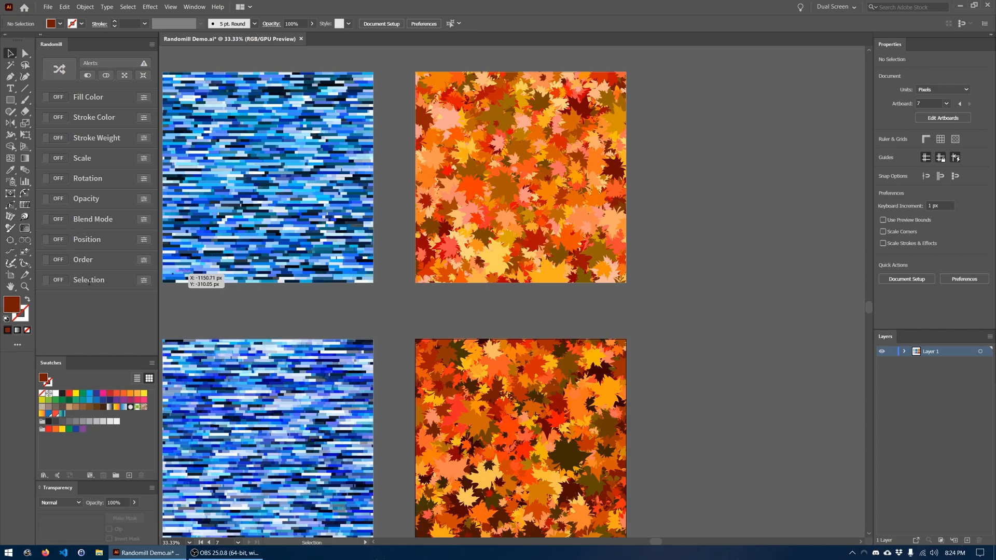
mouse_move(404, 316)
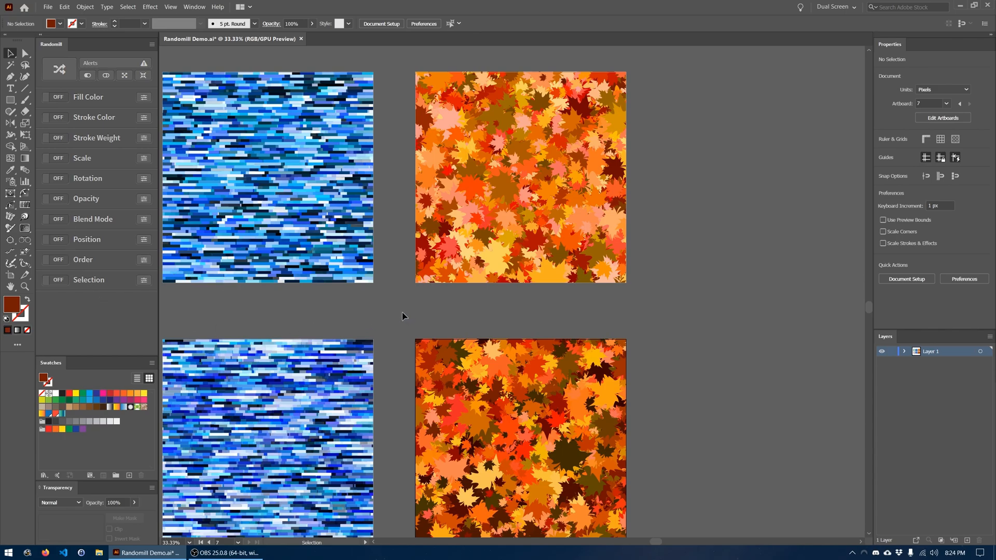
mouse_move(150, 180)
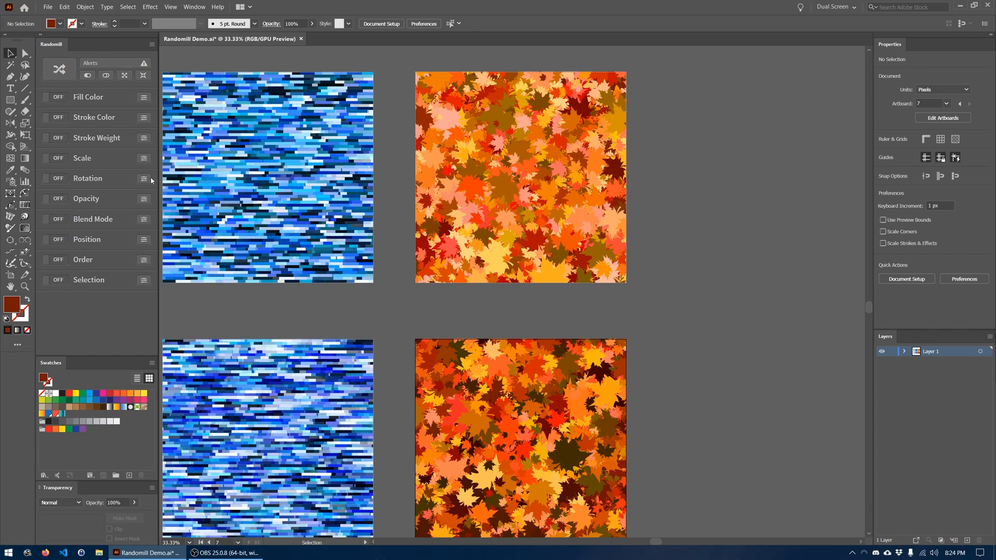
mouse_move(150, 250)
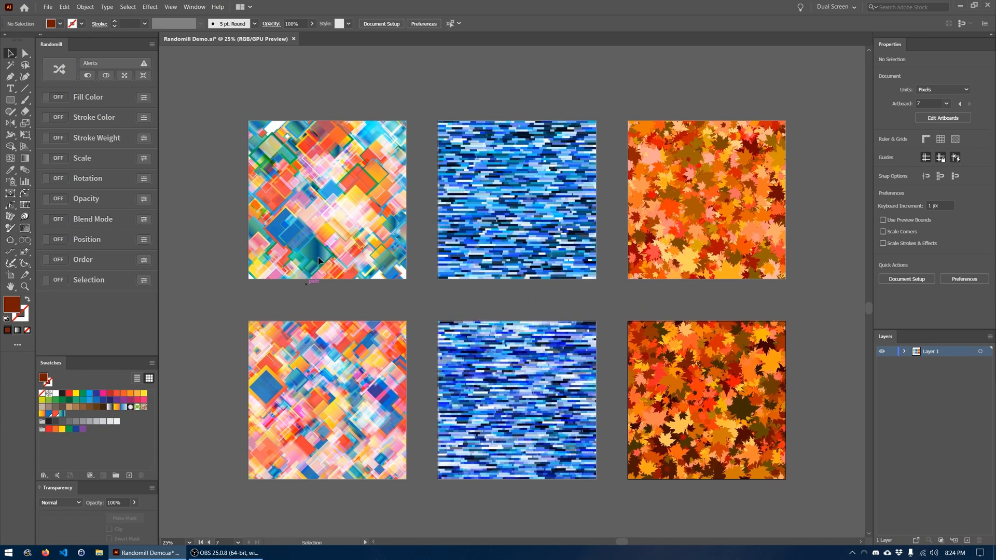
mouse_move(478, 391)
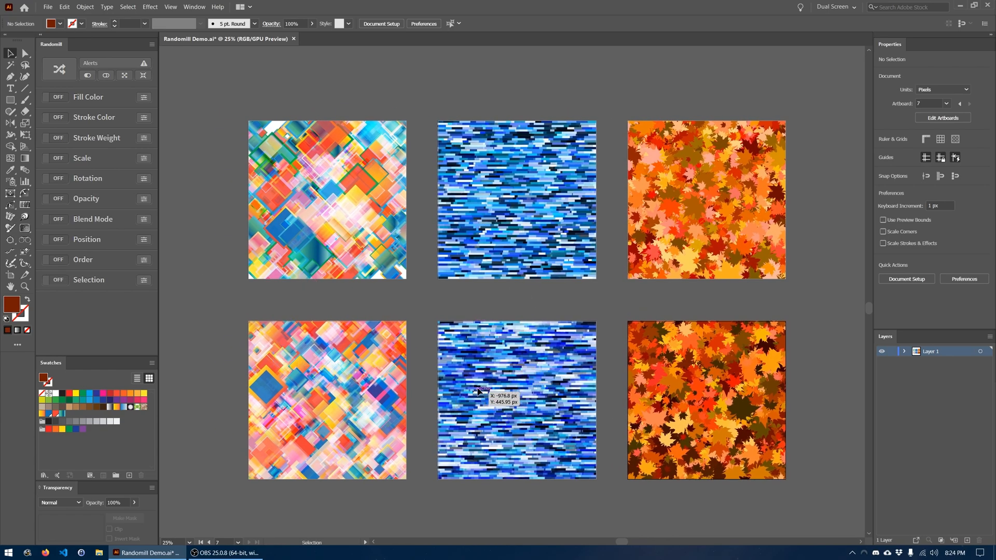
mouse_move(612, 300)
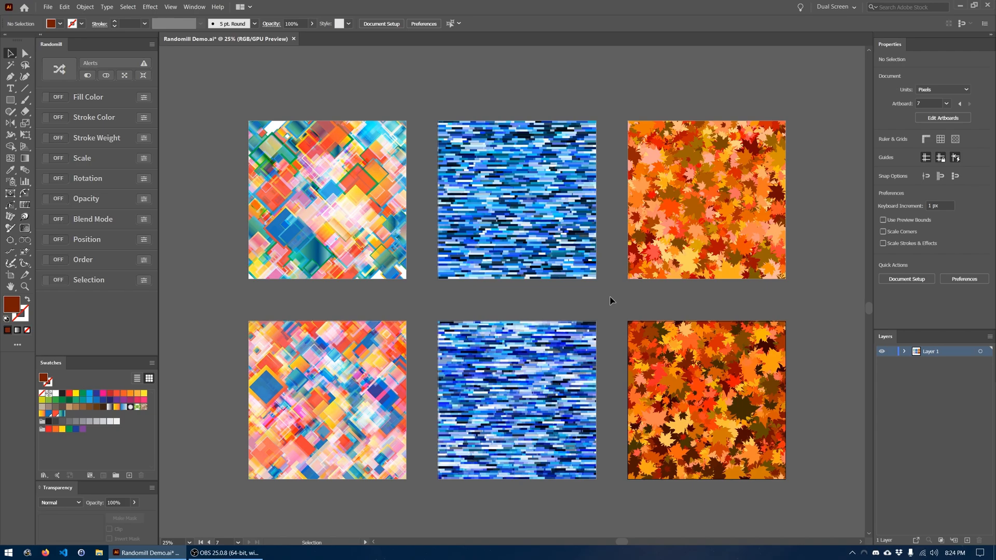